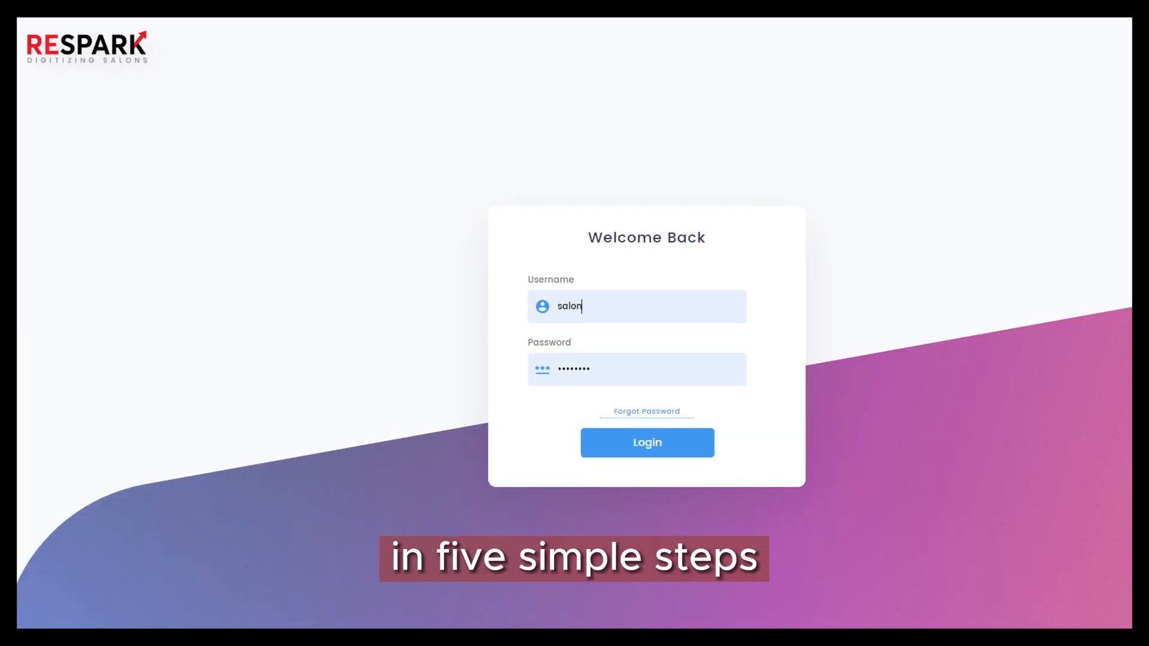
# - Log in to the salon account and go to the POS invoice screen from the main menu
pyautogui.click(647, 442)
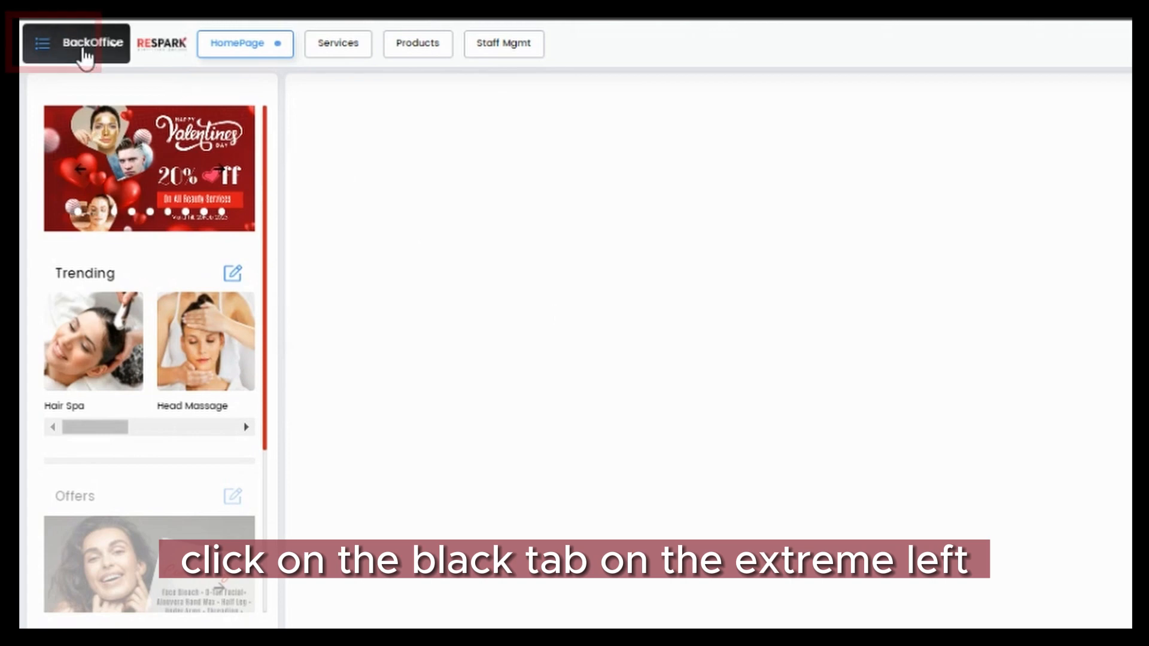
pyautogui.click(42, 43)
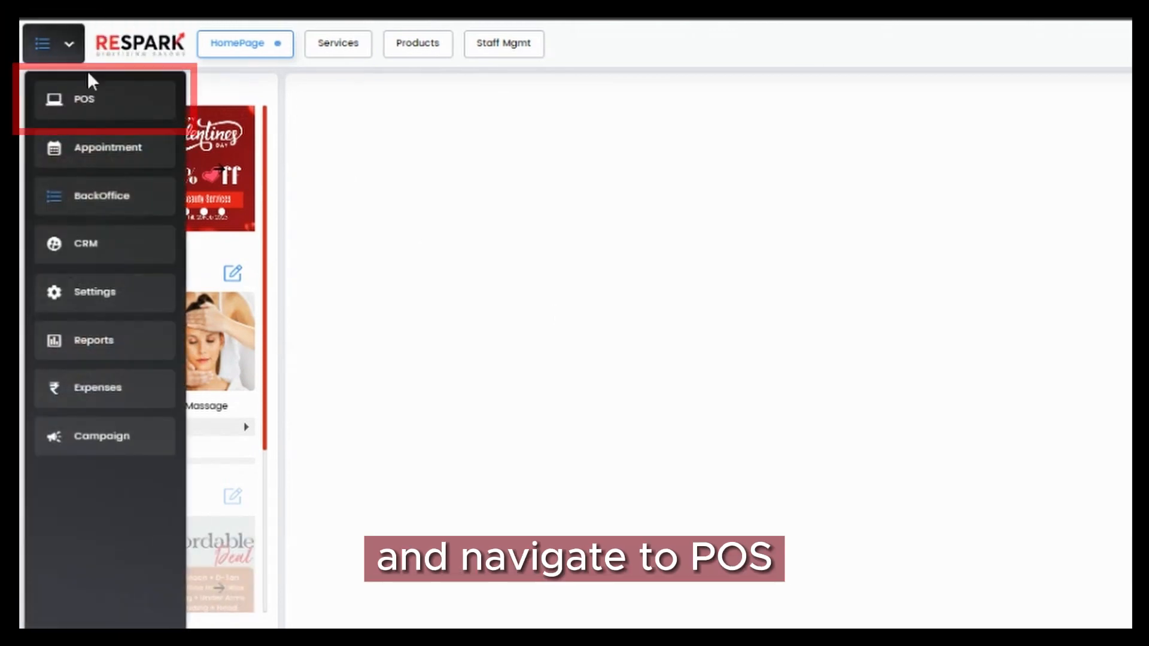
pyautogui.click(84, 99)
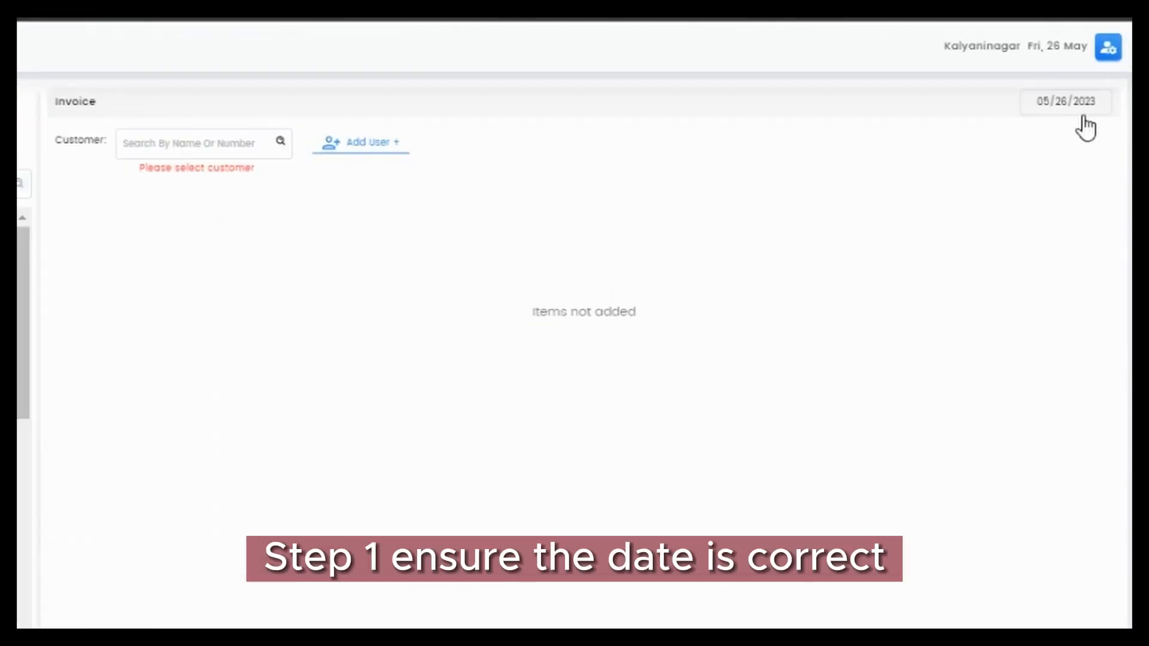
# - Check the invoice date, dismiss the Add User form, and select the guest matching 'hrus' as customer
pyautogui.click(1066, 100)
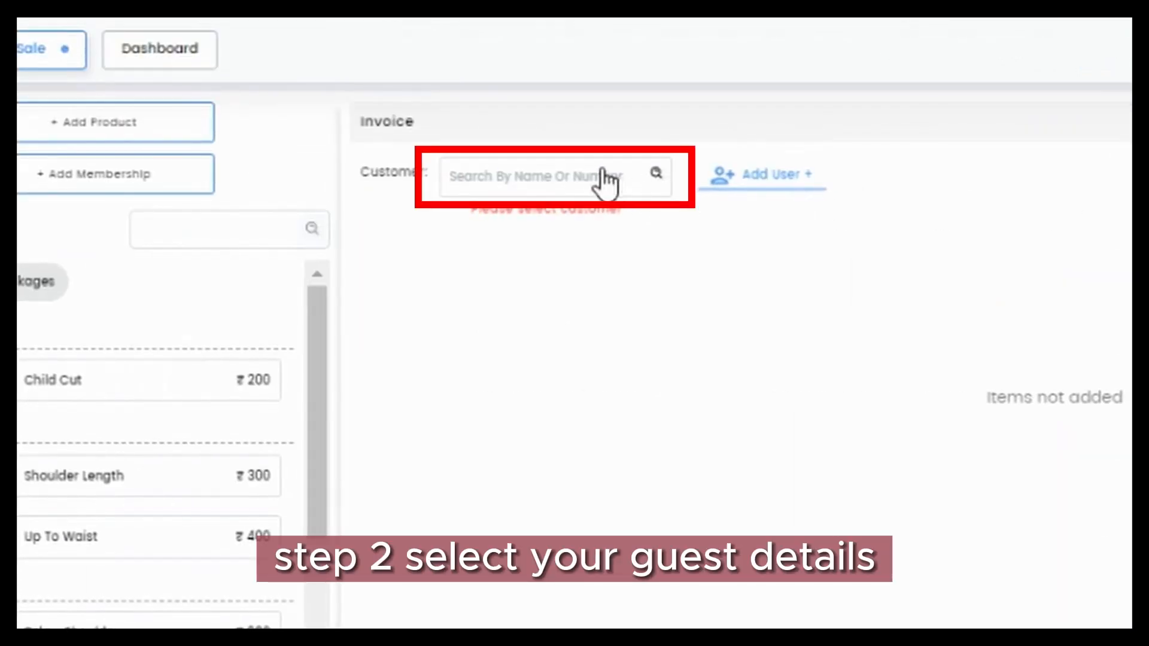
pyautogui.click(549, 175)
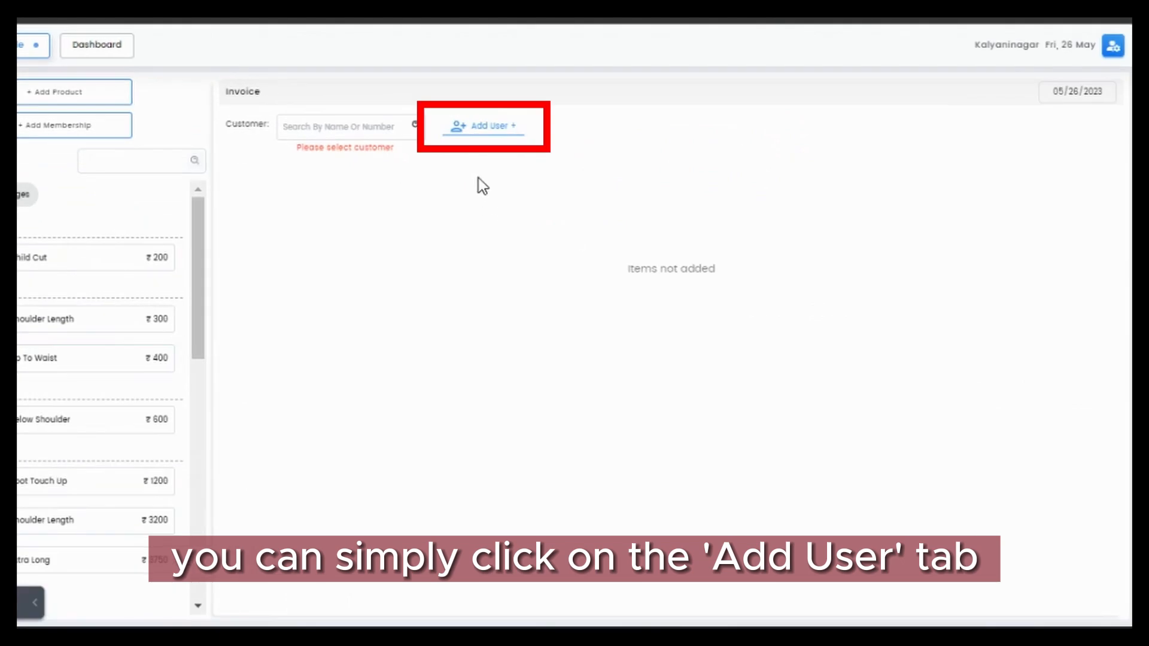
pyautogui.click(483, 125)
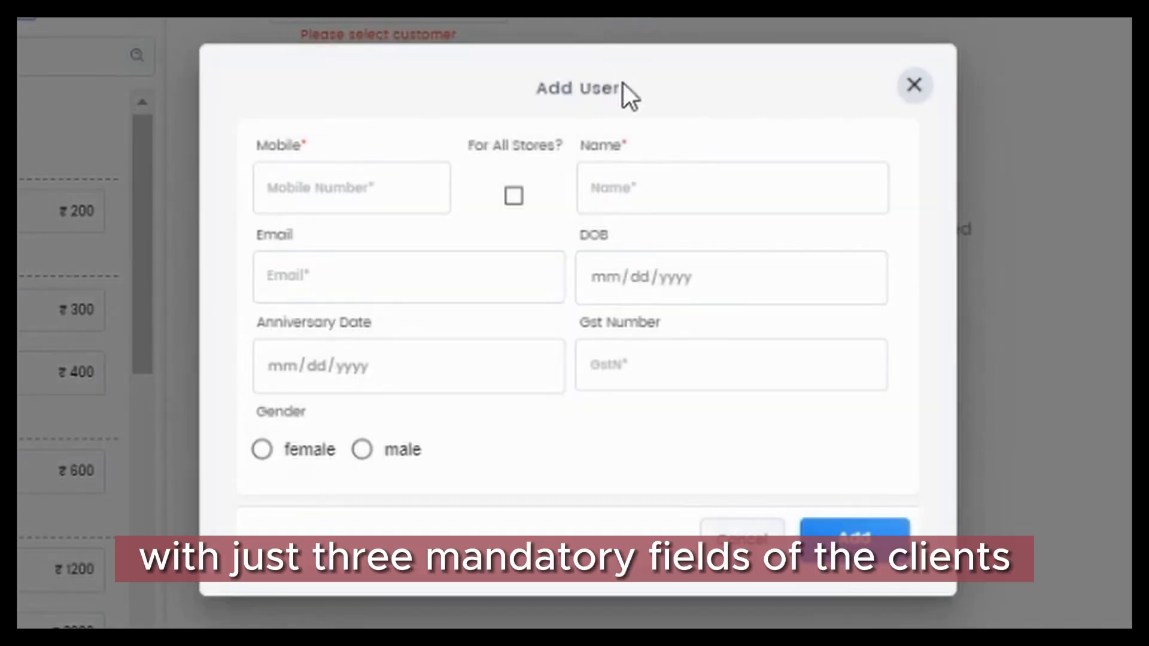
pyautogui.click(352, 189)
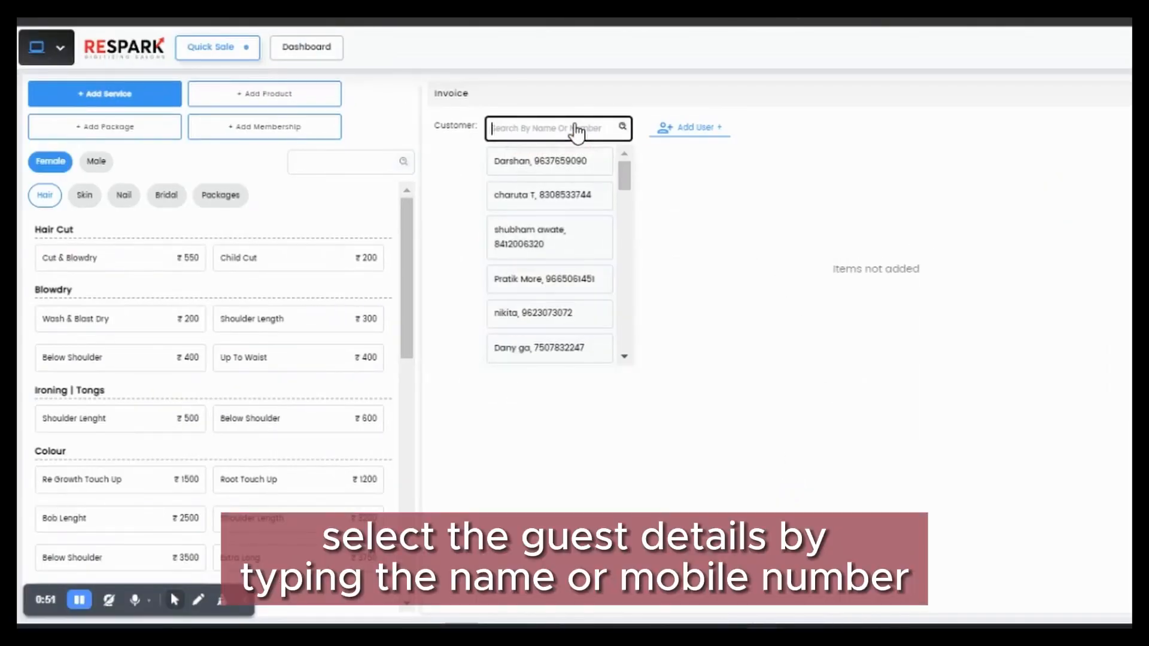
pyautogui.write('hrus')
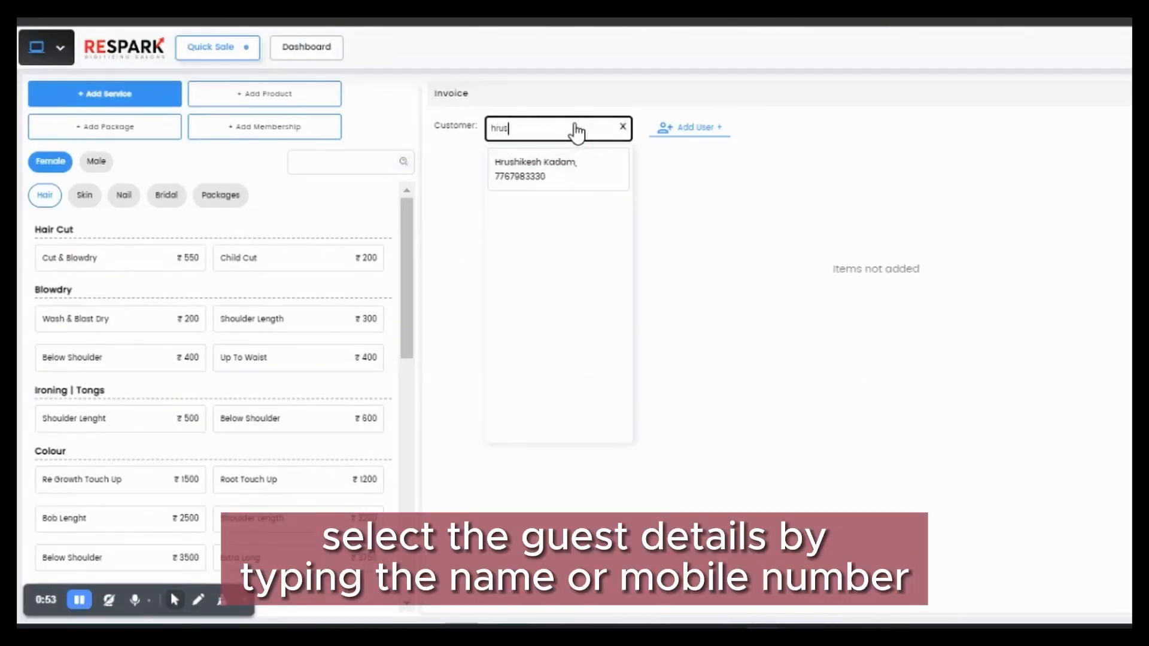
pyautogui.click(534, 168)
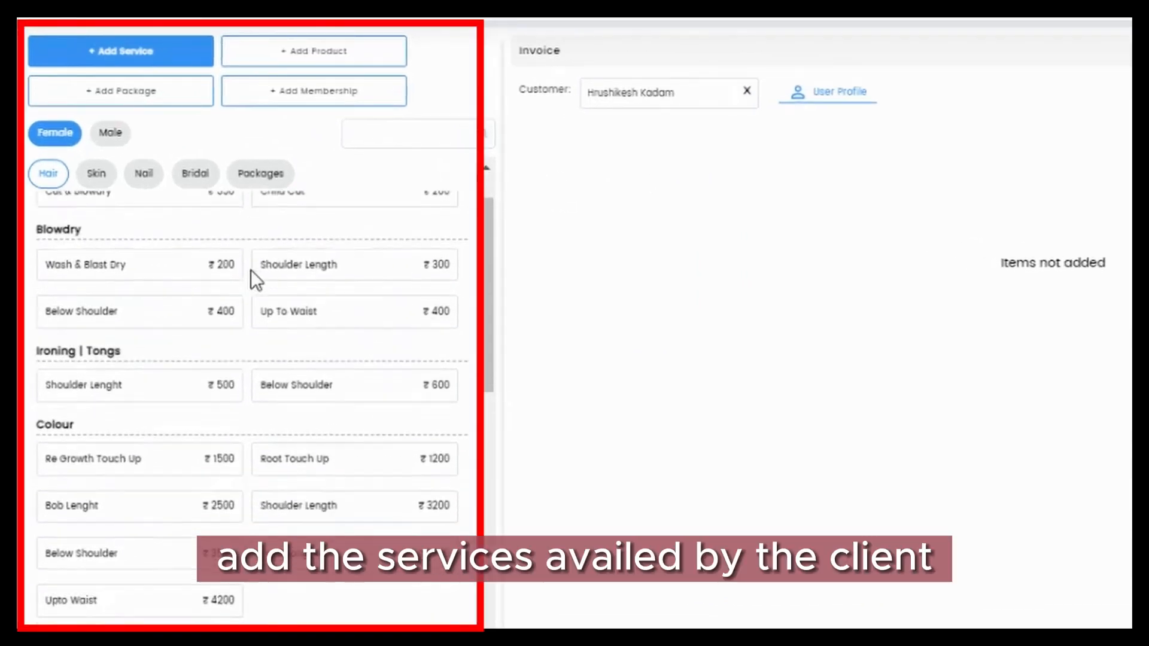
# - Add Keratin Bob Length, find Eyebrows via 'eye', and filter female services by category for Herbal Facial
pyautogui.scroll(-3)
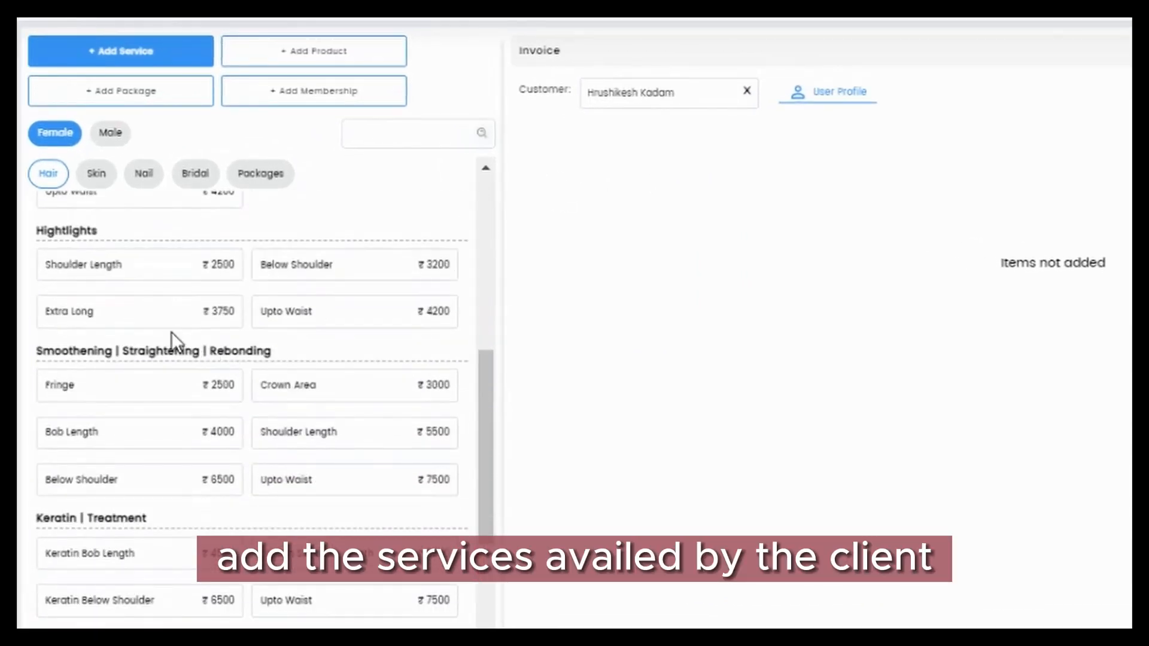
pyautogui.click(90, 553)
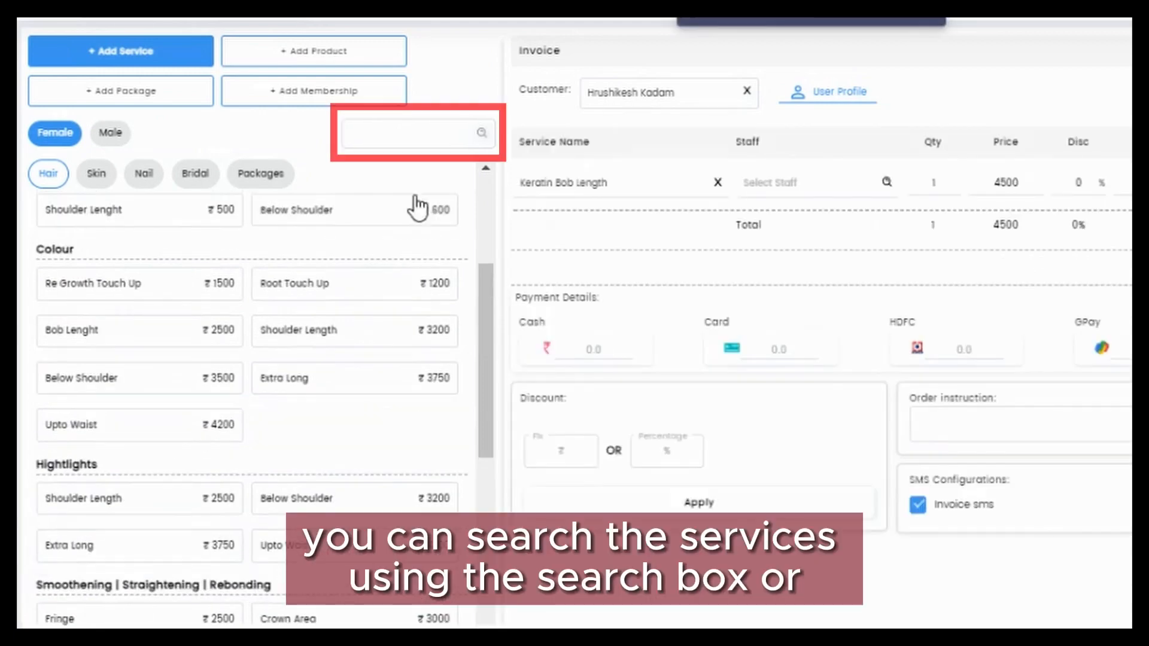
pyautogui.write('eye')
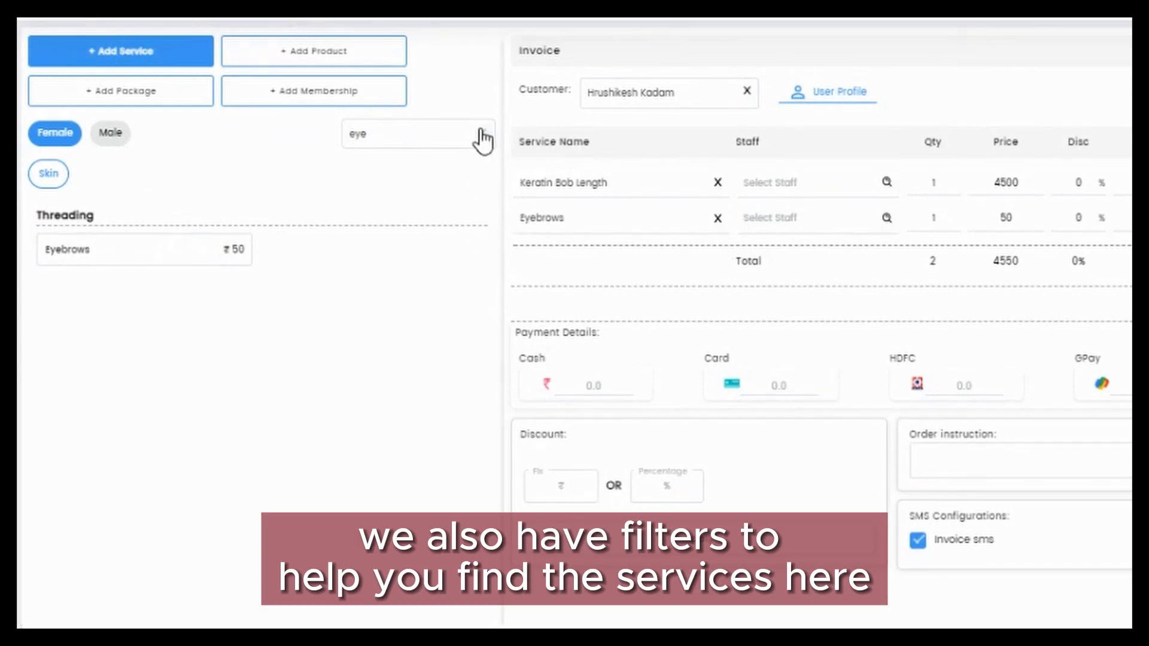
pyautogui.click(110, 133)
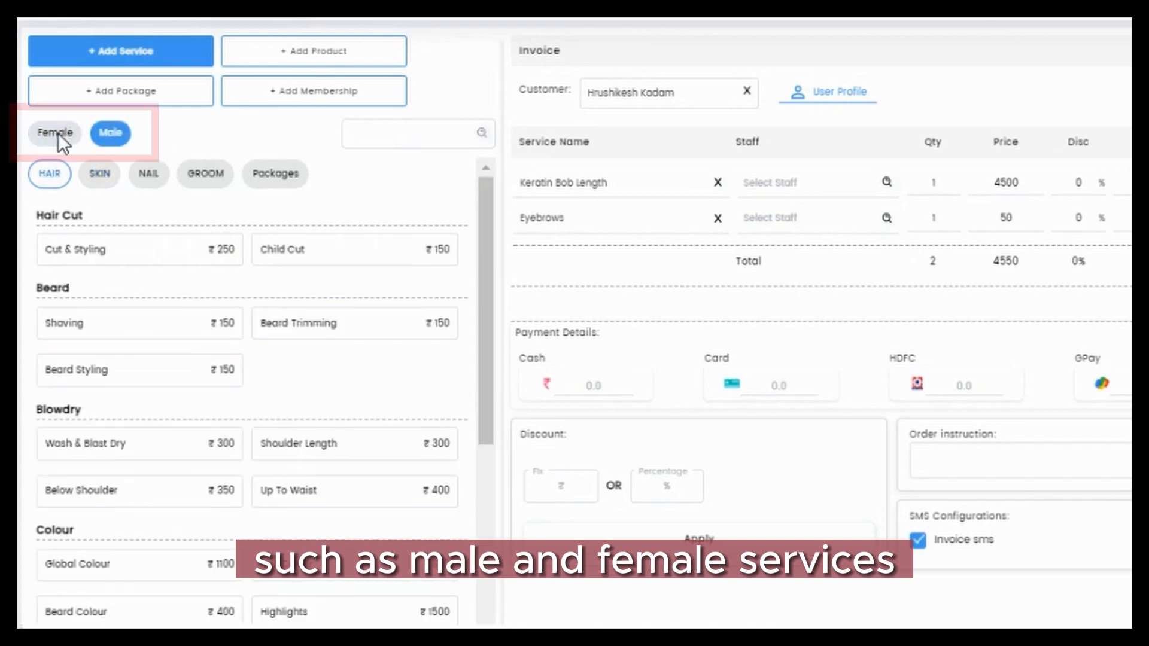
pyautogui.click(53, 133)
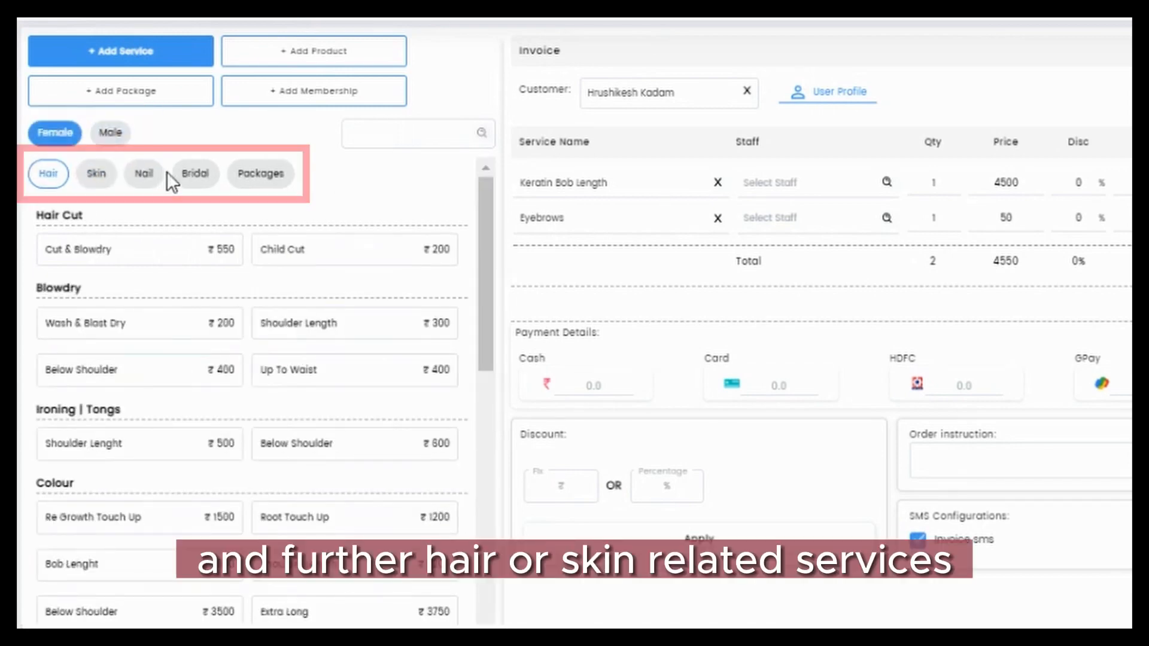
pyautogui.click(96, 175)
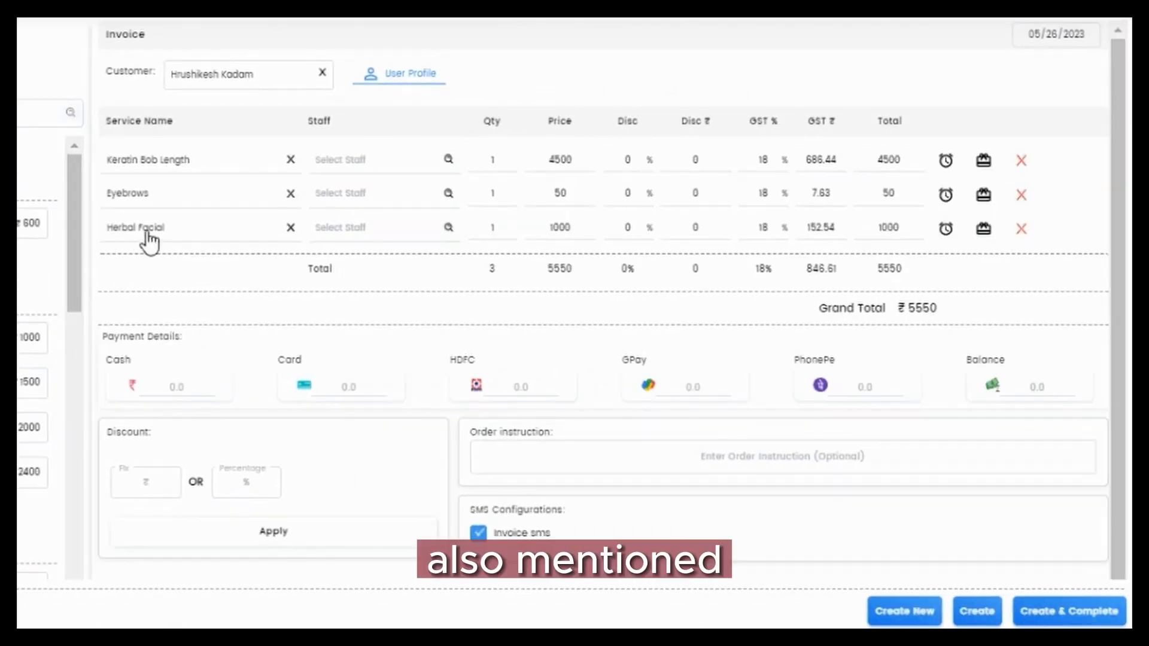
# - Assign stylists to the keratin and Eyebrows services and leave the keratin price unchanged in Update Price
pyautogui.click(373, 159)
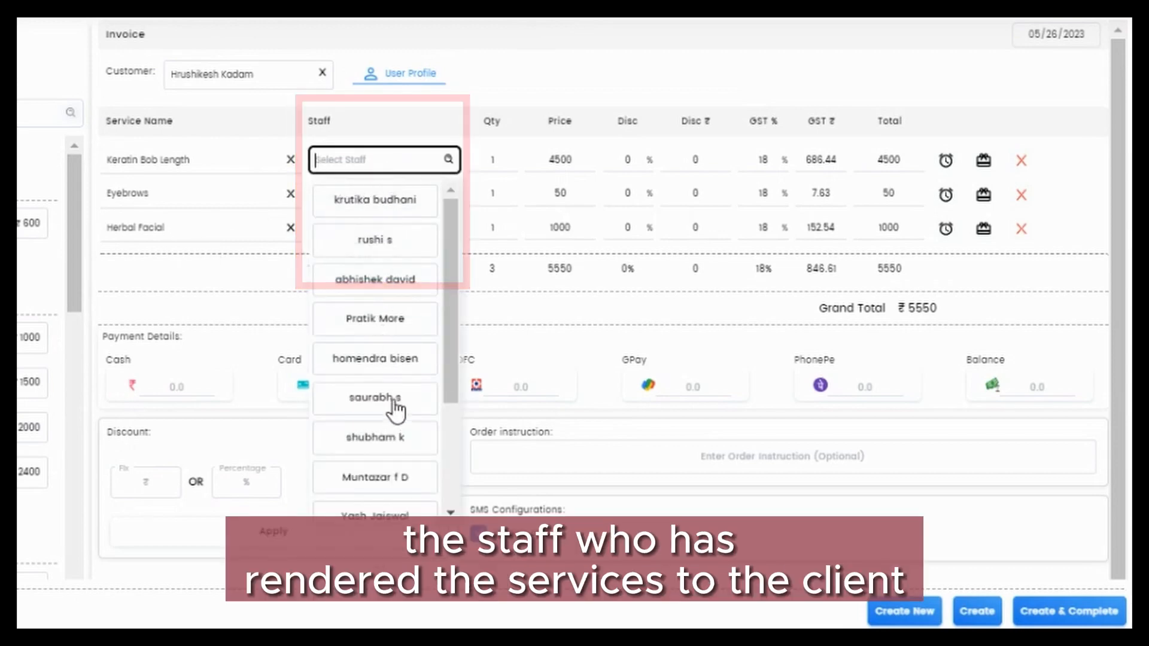
pyautogui.click(375, 399)
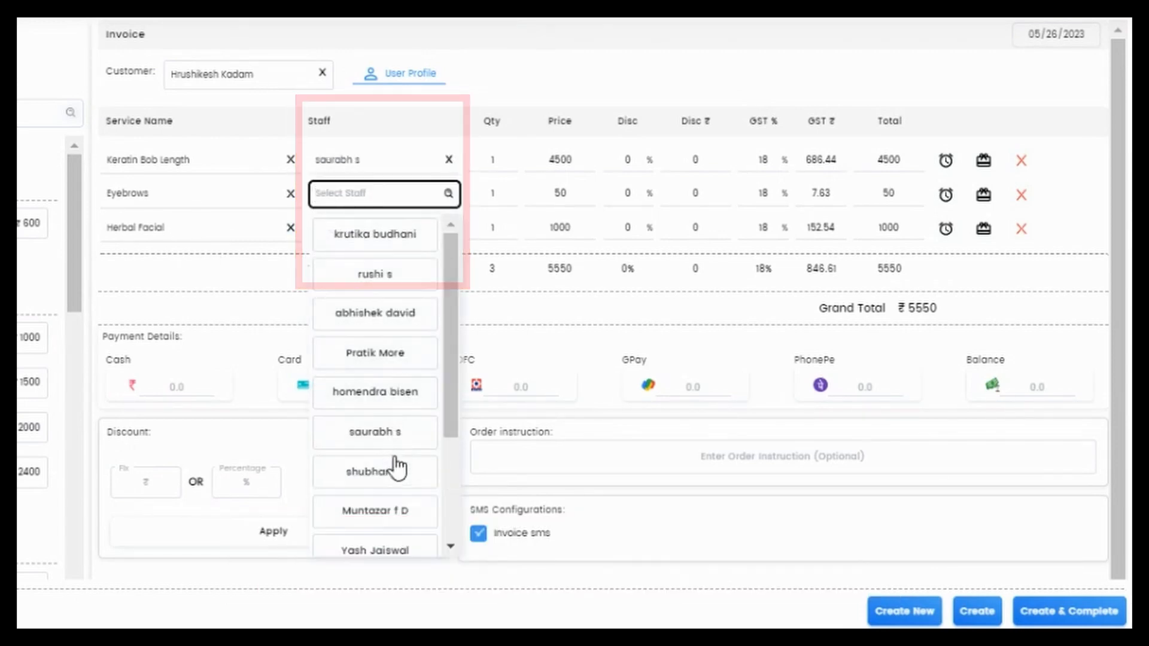
pyautogui.click(367, 471)
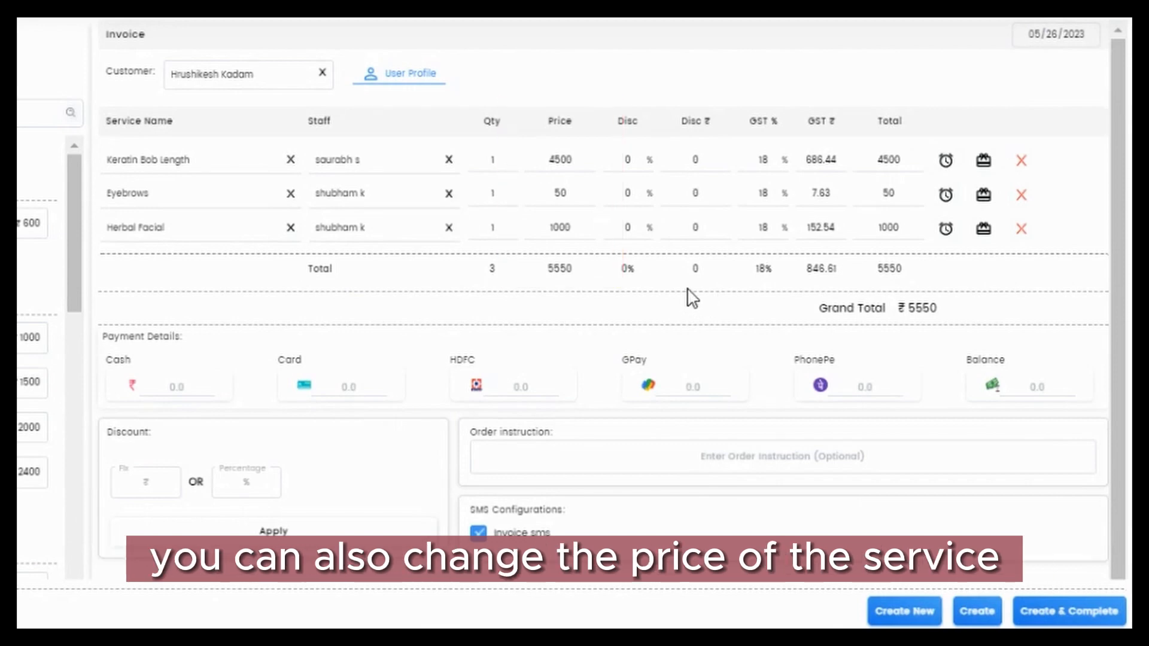
pyautogui.click(560, 159)
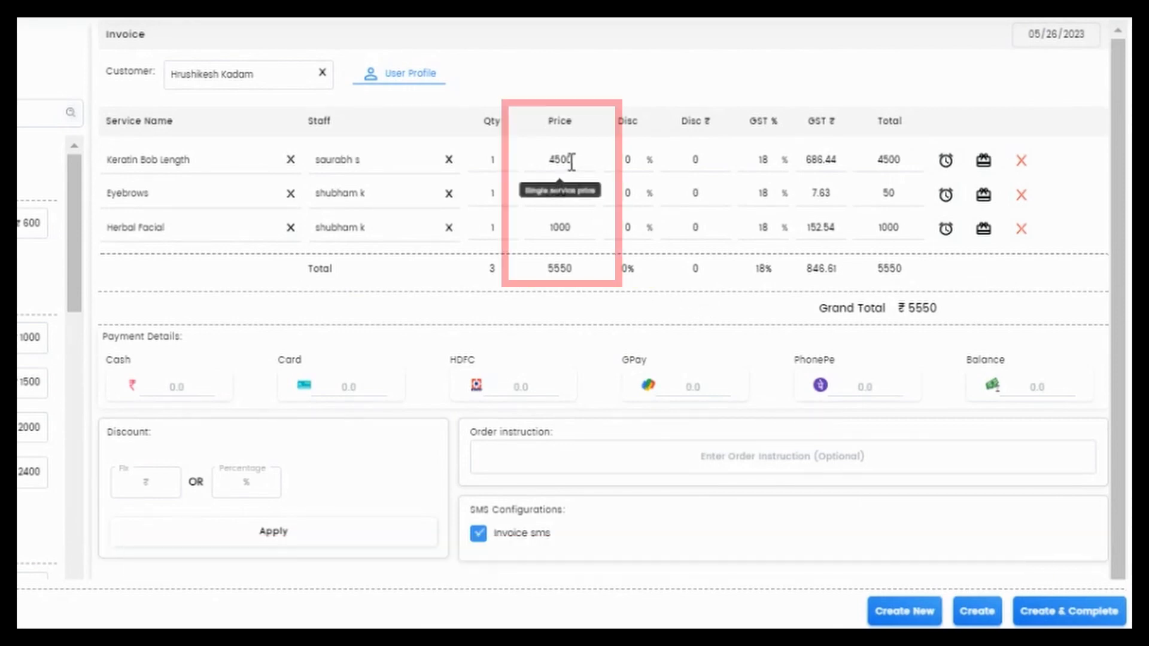
pyautogui.click(560, 158)
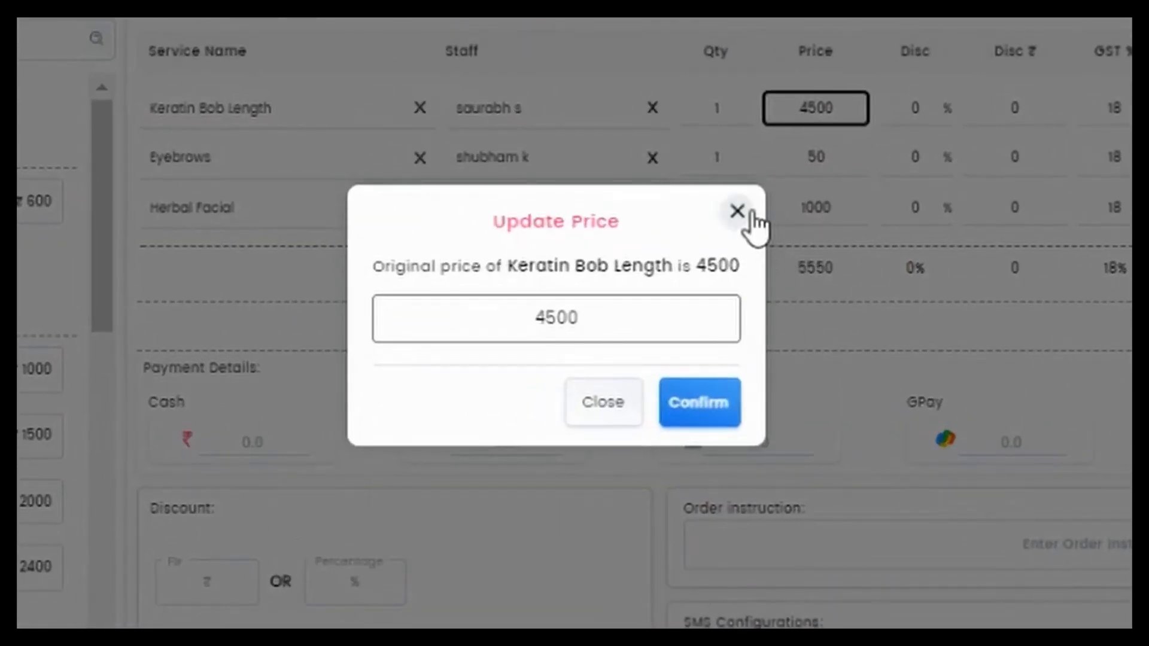
pyautogui.click(737, 210)
pyautogui.write('5')
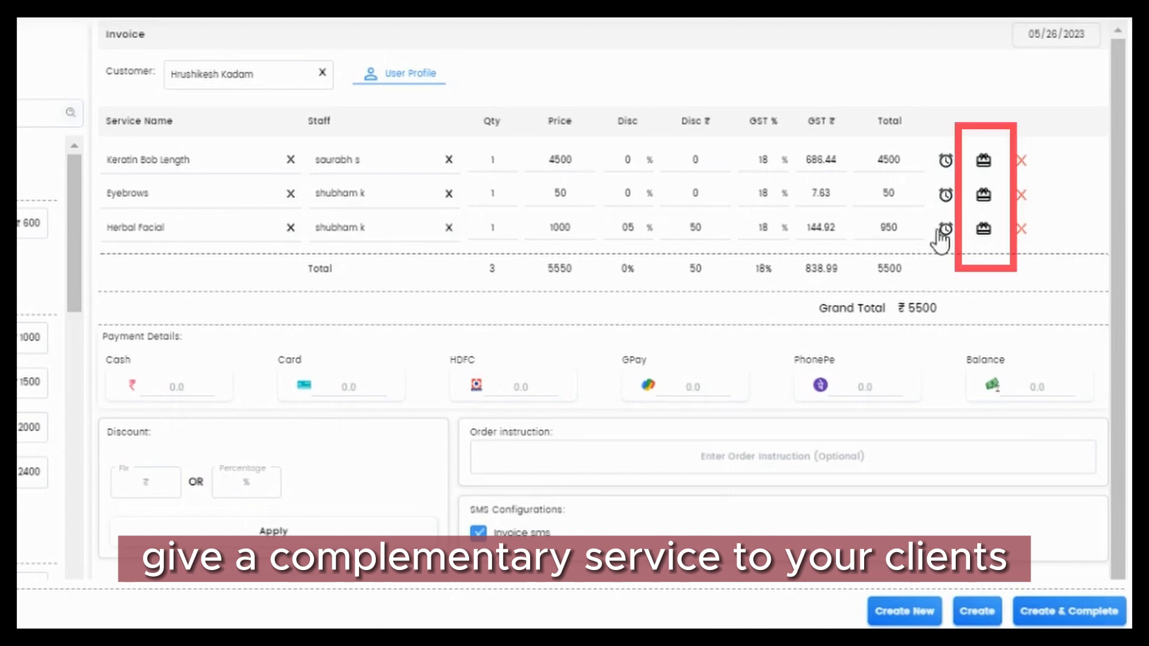
# - Mark Eyebrows complimentary with the remark 'Discount' and confirm it
pyautogui.click(985, 191)
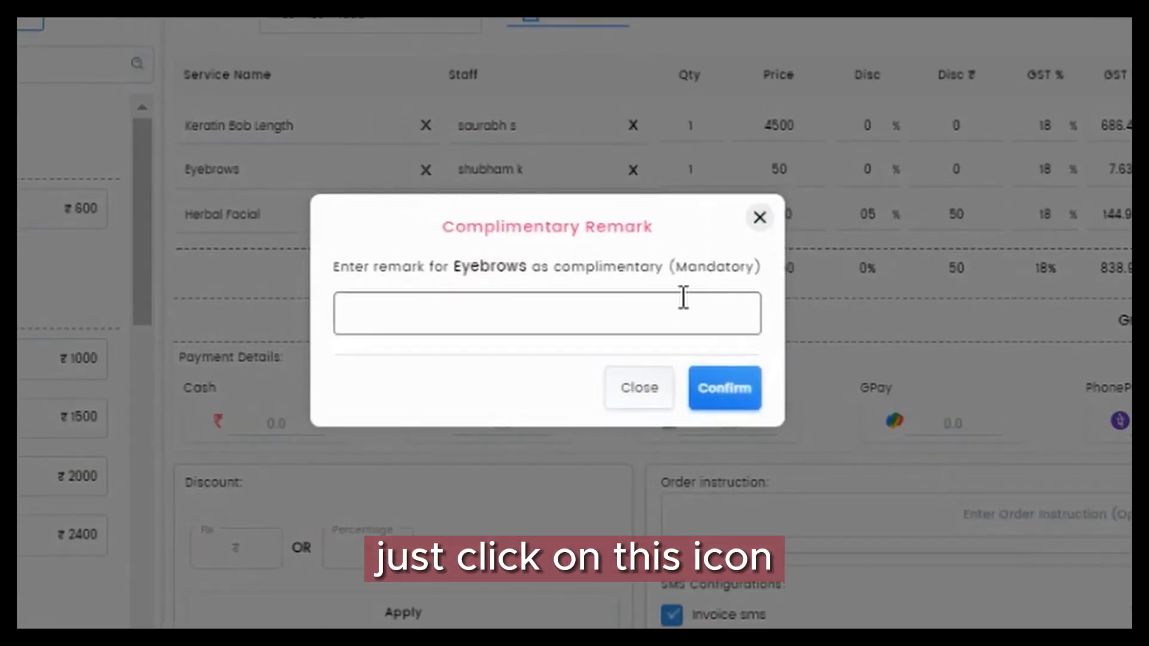
pyautogui.write('Discount')
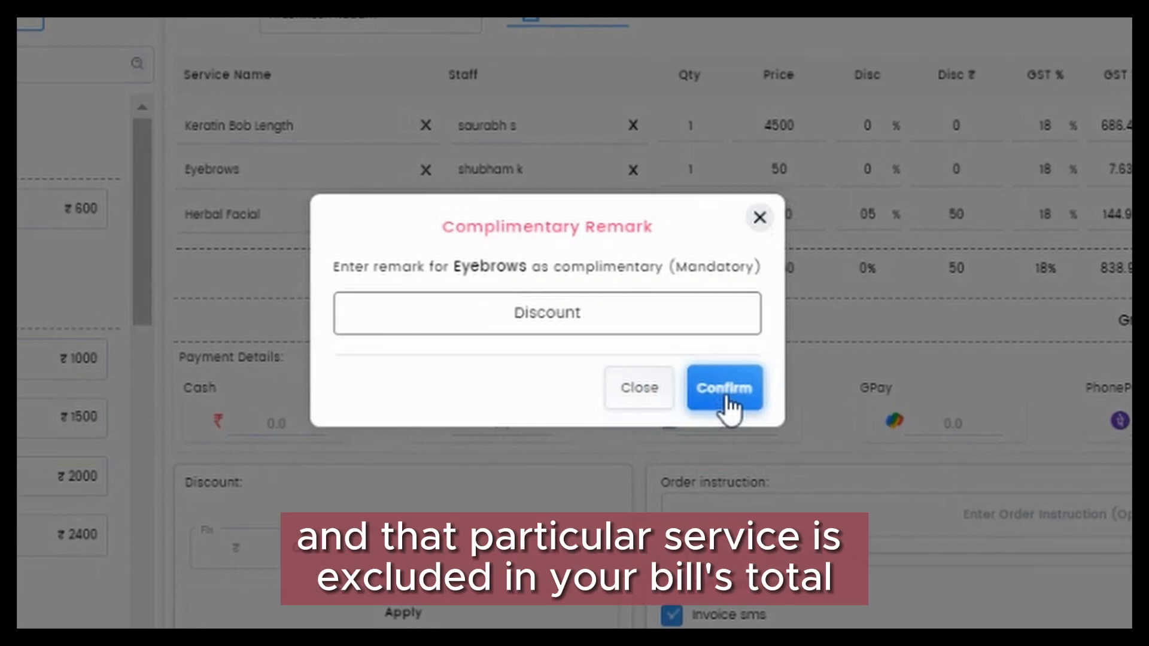
pyautogui.click(724, 388)
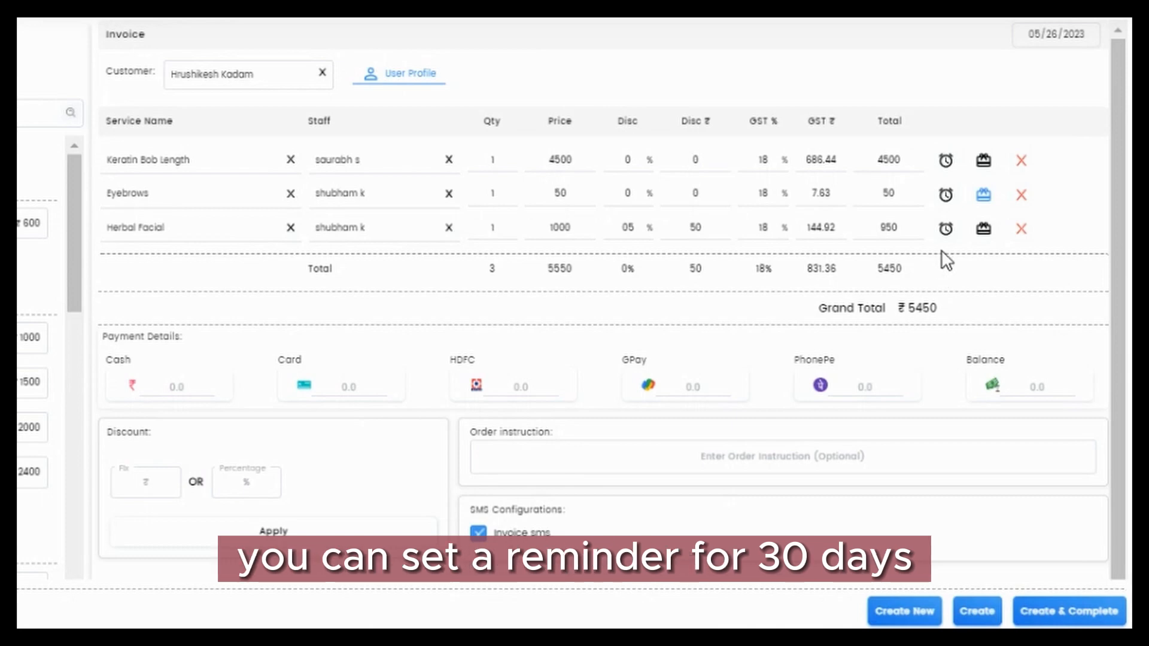
pyautogui.click(945, 228)
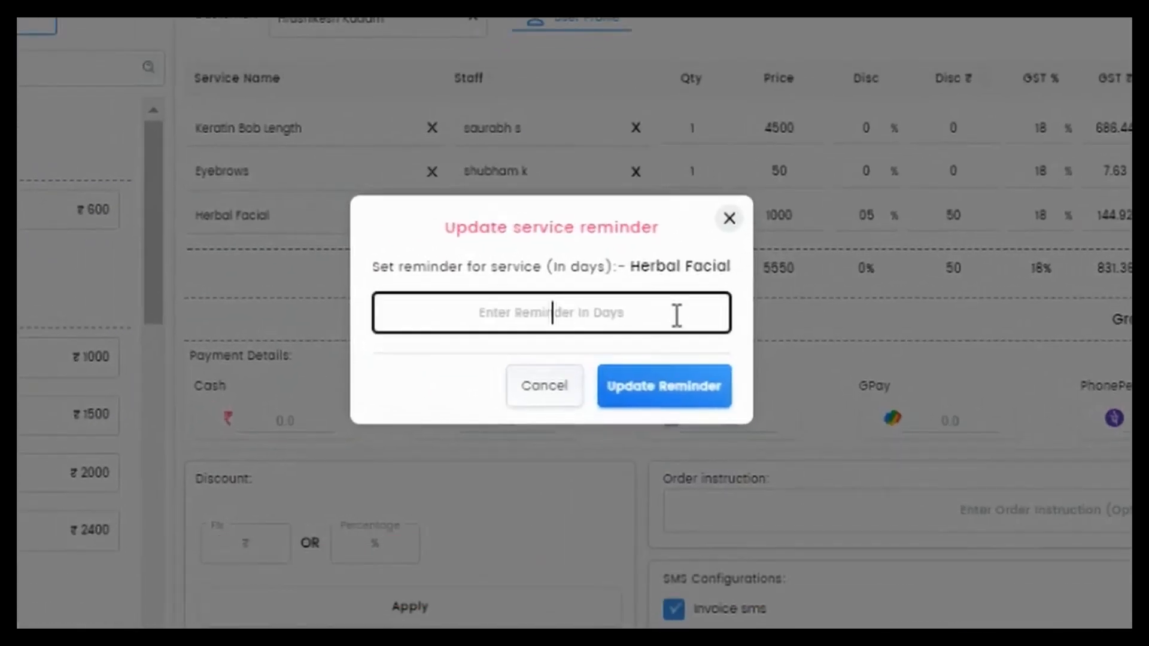
pyautogui.write('30')
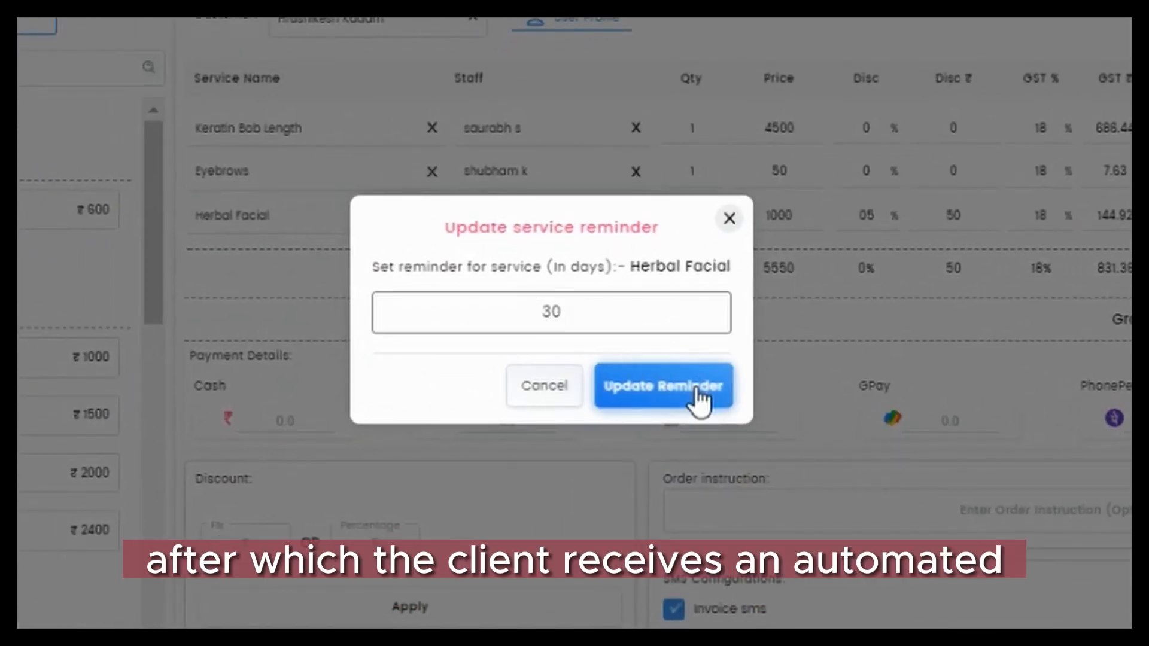
pyautogui.click(662, 385)
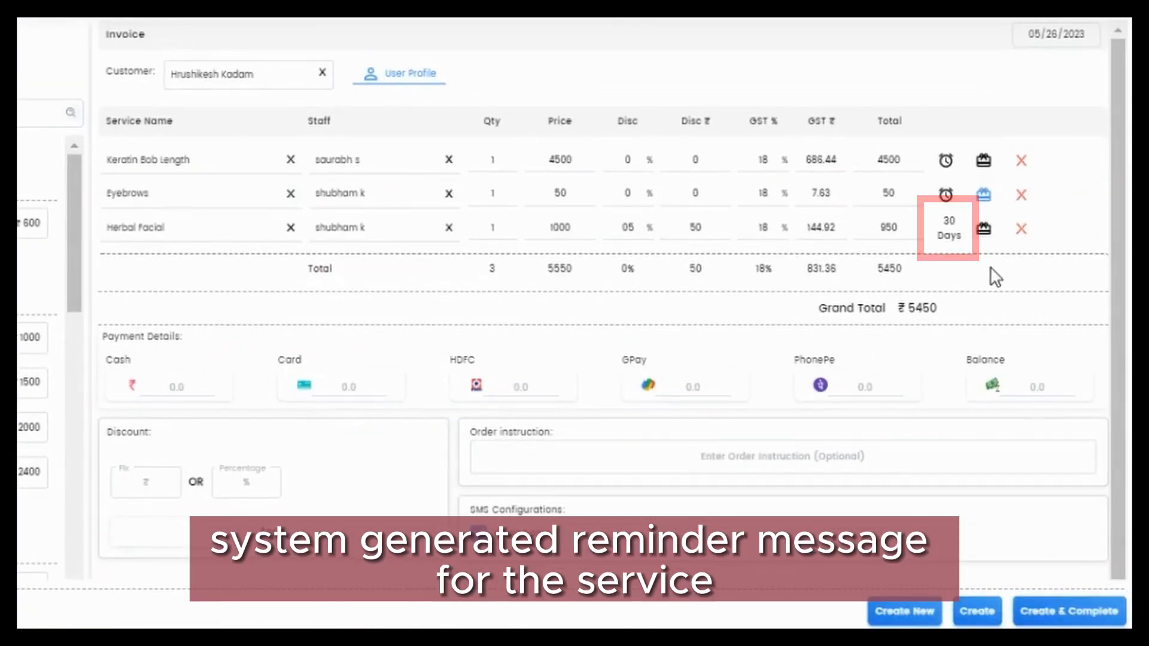
pyautogui.moveTo(893, 291)
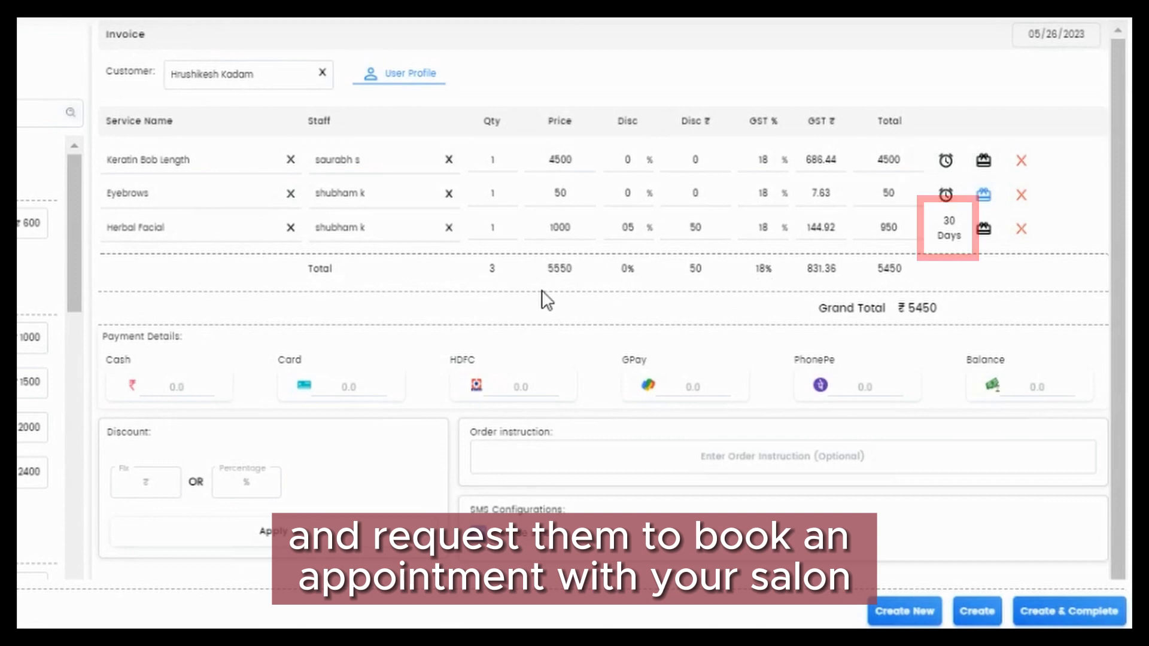
pyautogui.moveTo(467, 290)
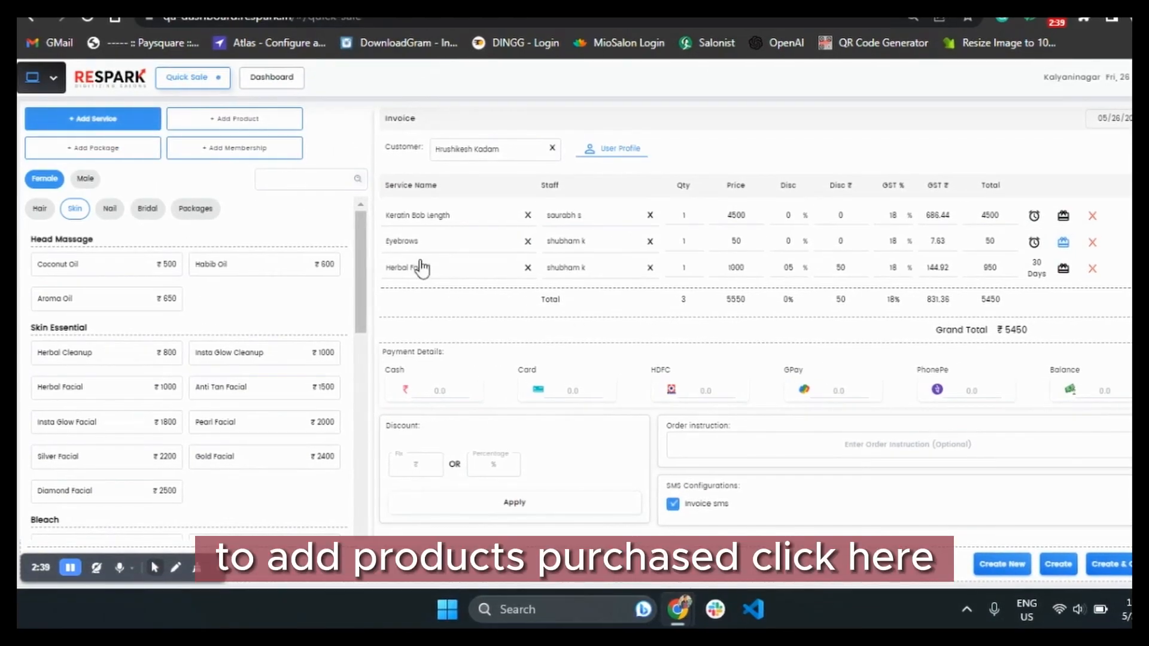
# - Add Aqua Pure Shampoo 250 ml from the product list and give it a 5% line discount
pyautogui.click(234, 119)
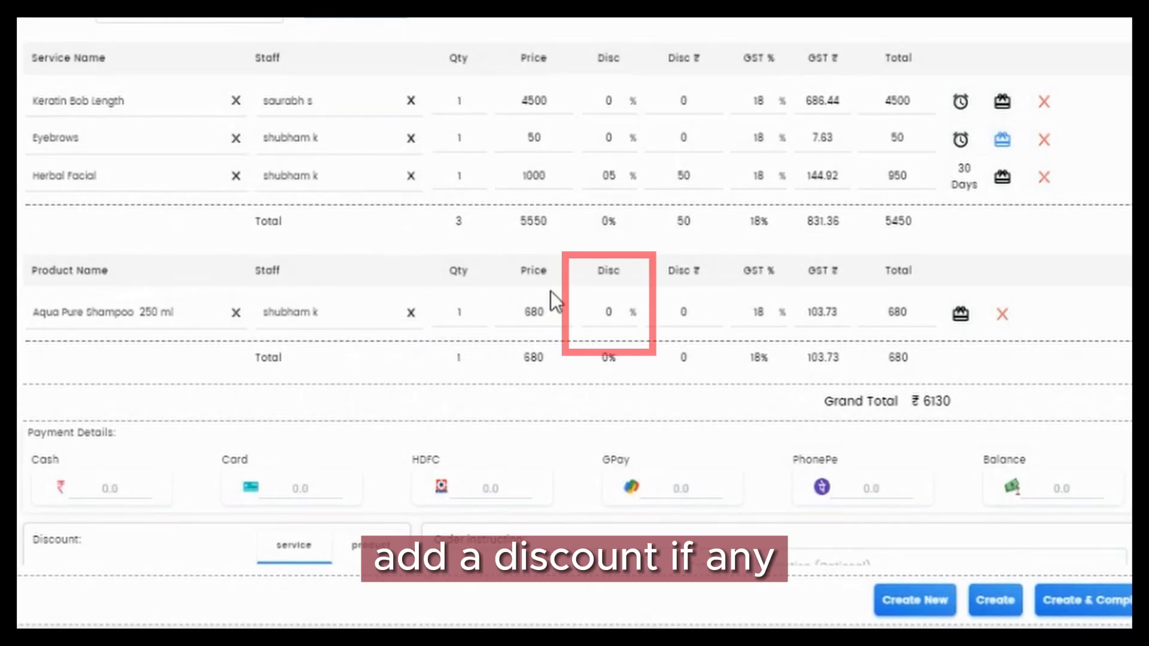
pyautogui.click(607, 311)
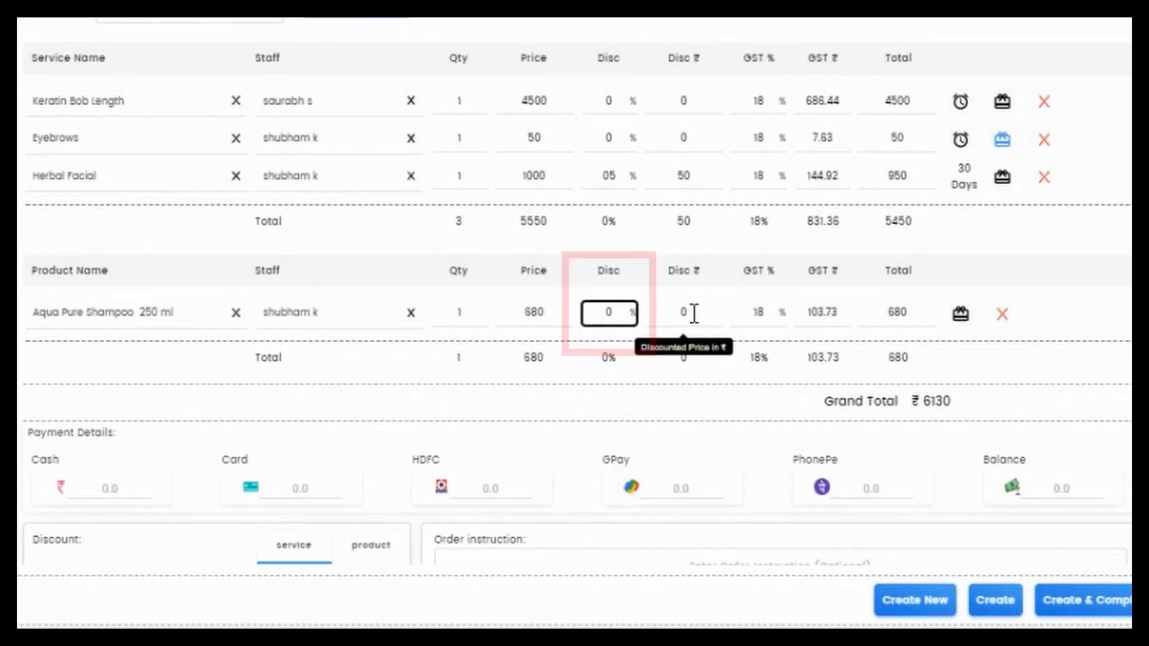
pyautogui.write('05')
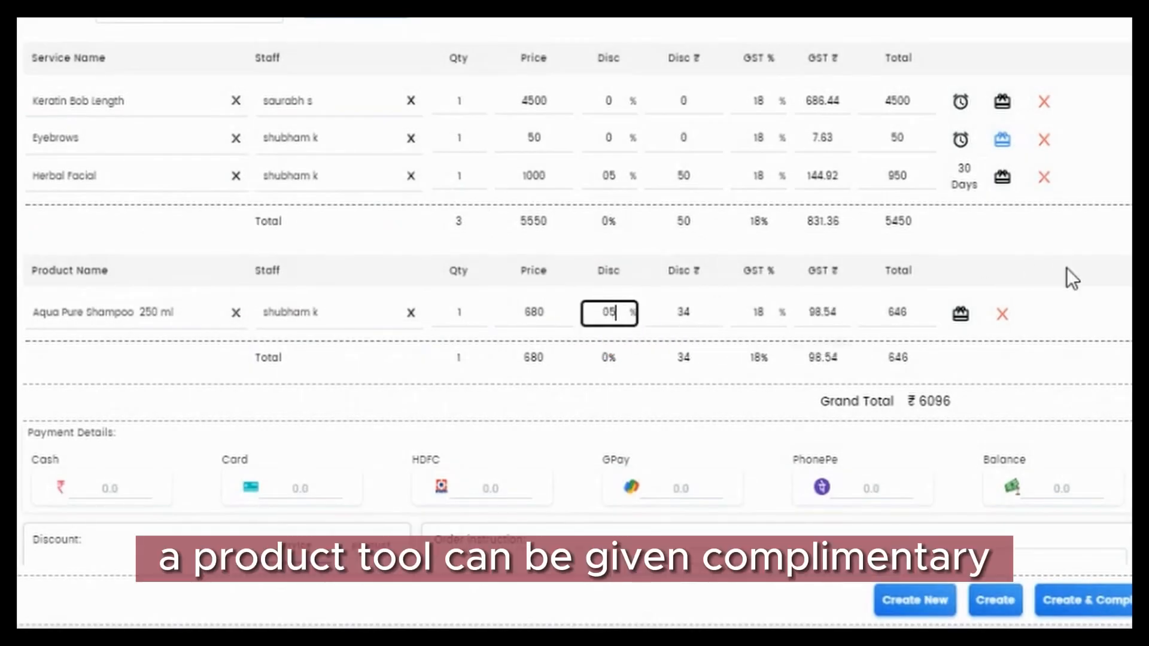
pyautogui.click(959, 313)
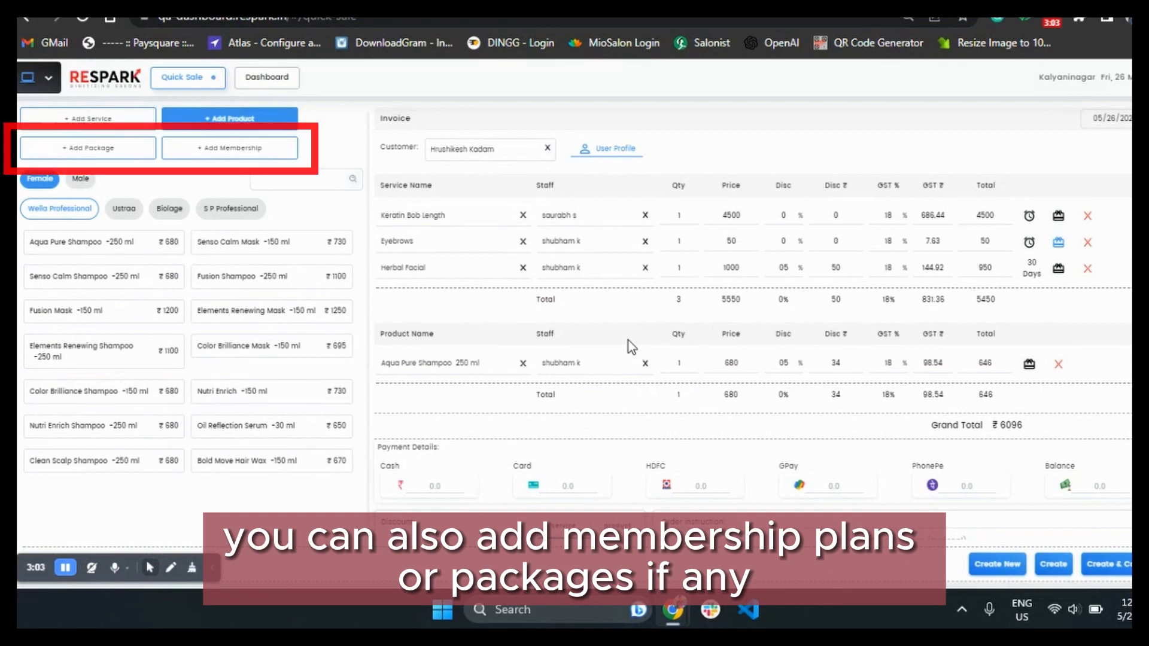
# - Skip the packages list, then add the Platinum membership plan to the bill
pyautogui.click(88, 149)
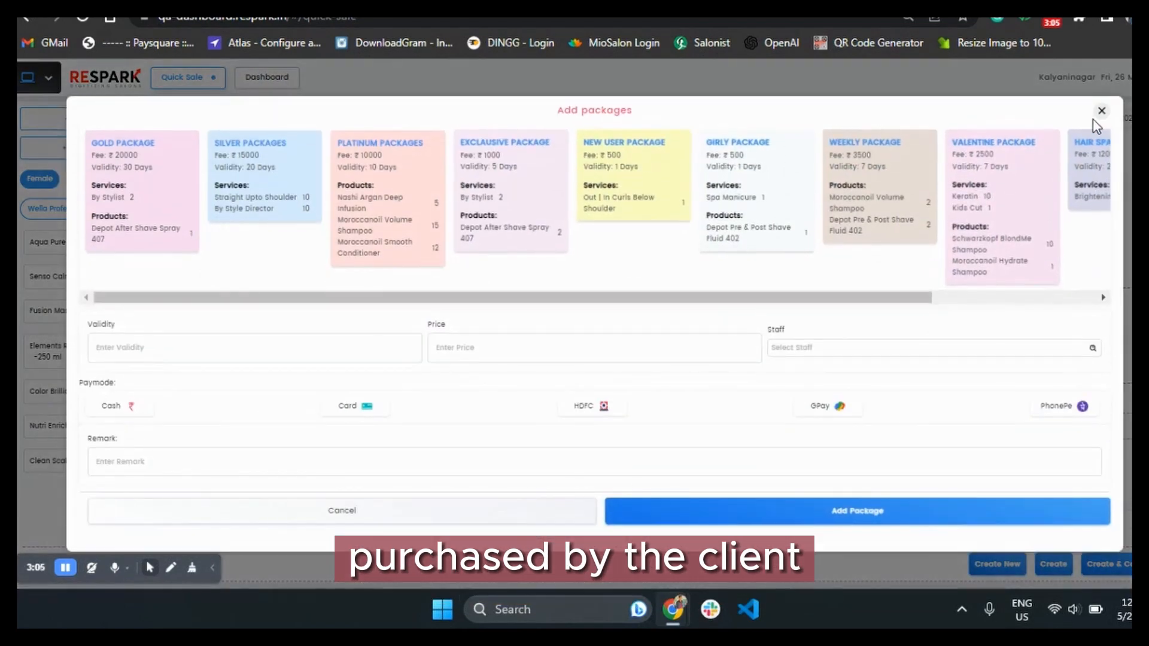
pyautogui.click(1101, 110)
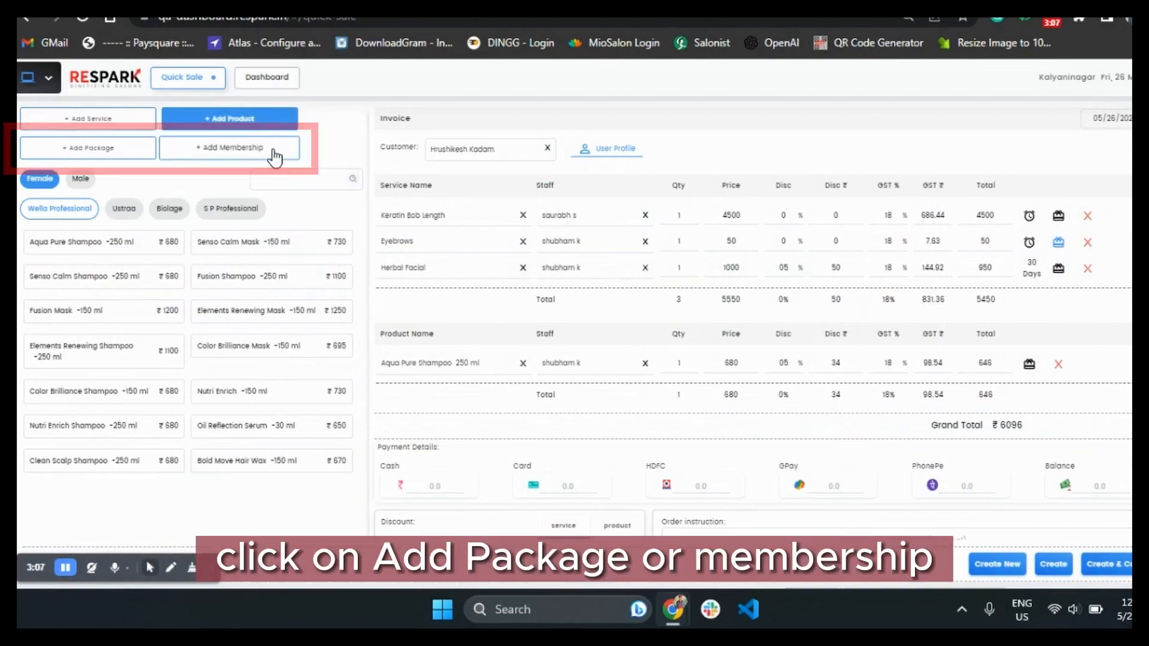
pyautogui.click(223, 148)
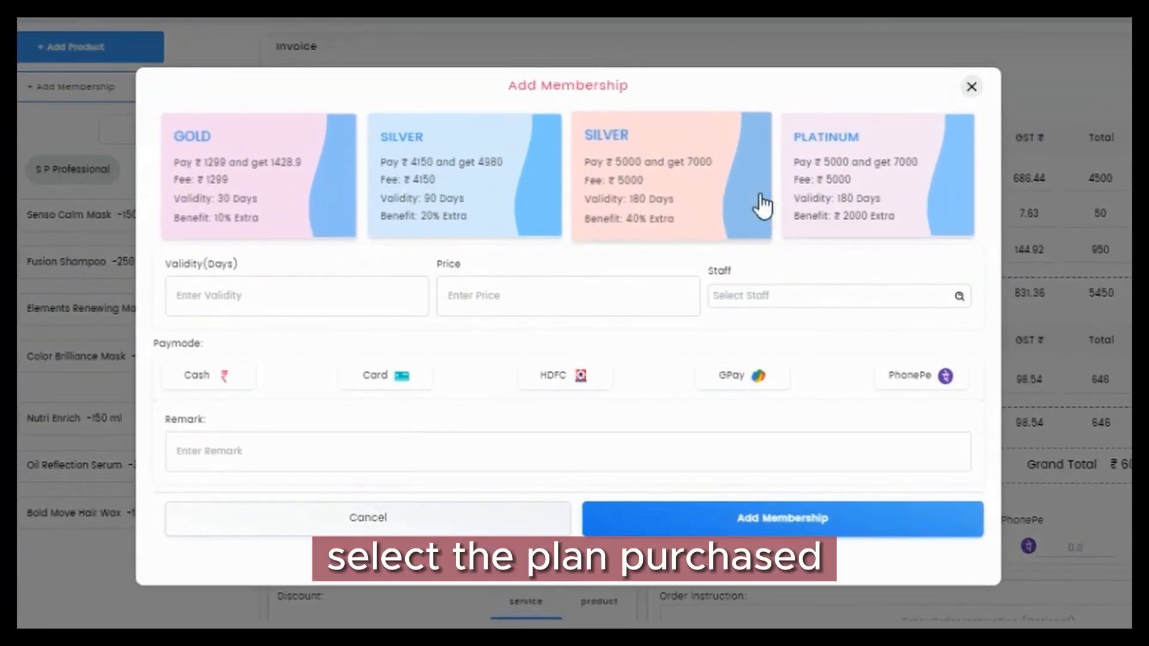
pyautogui.click(878, 177)
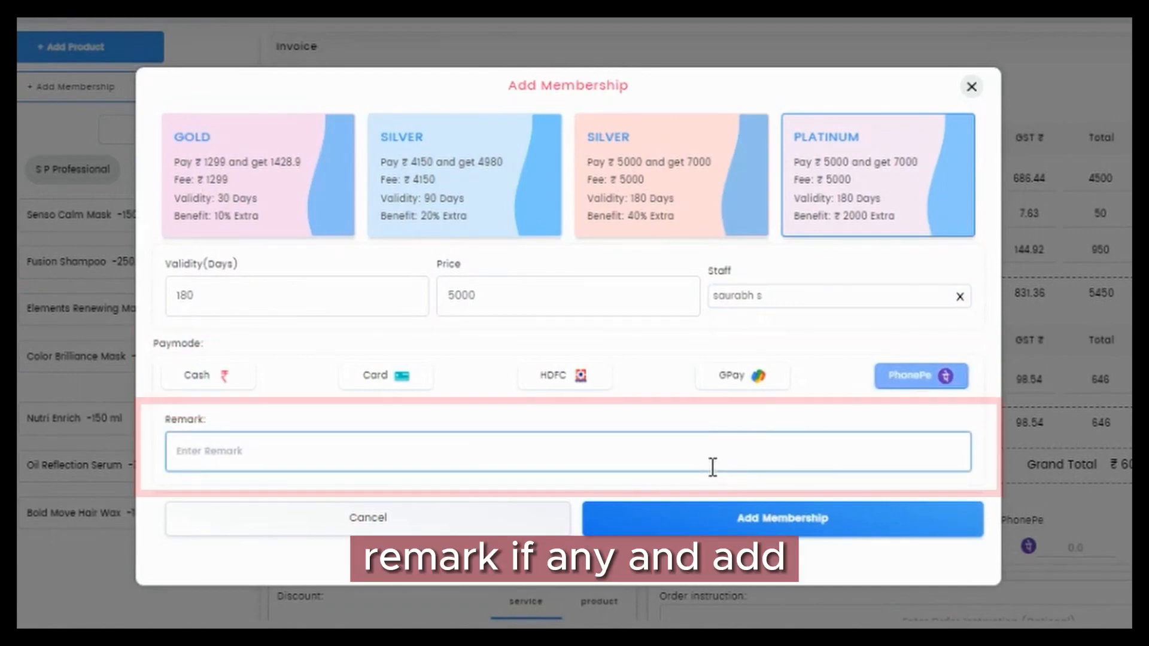
pyautogui.click(783, 518)
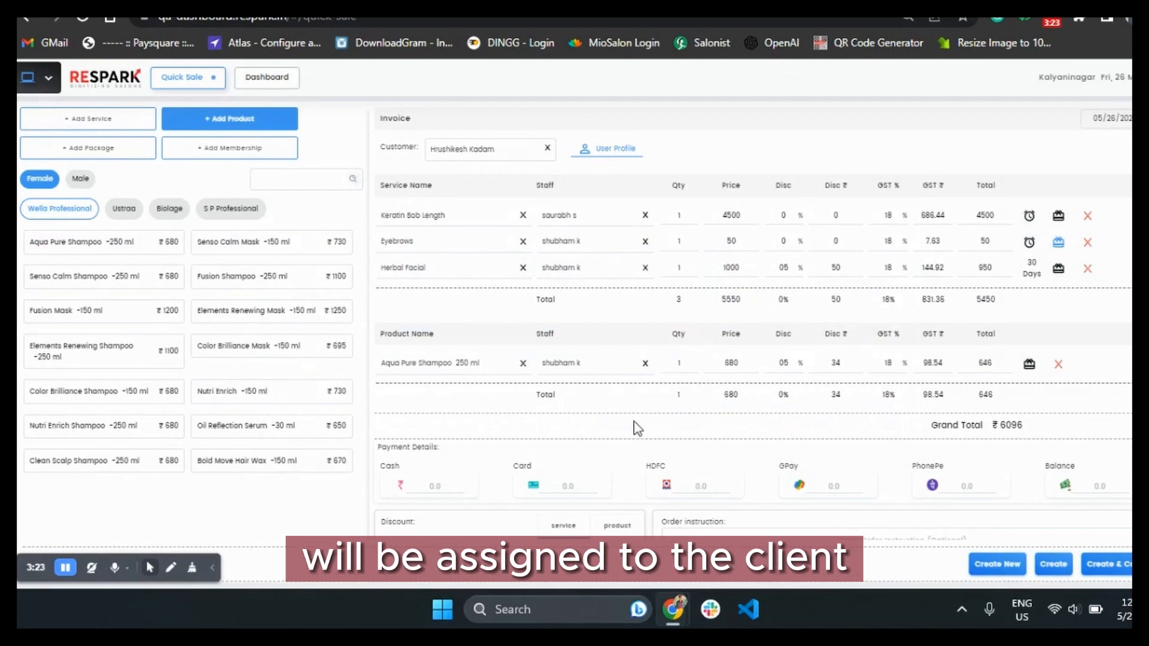
# - Scroll down to the Discount section to apply a fixed service-bill discount
pyautogui.scroll(-3)
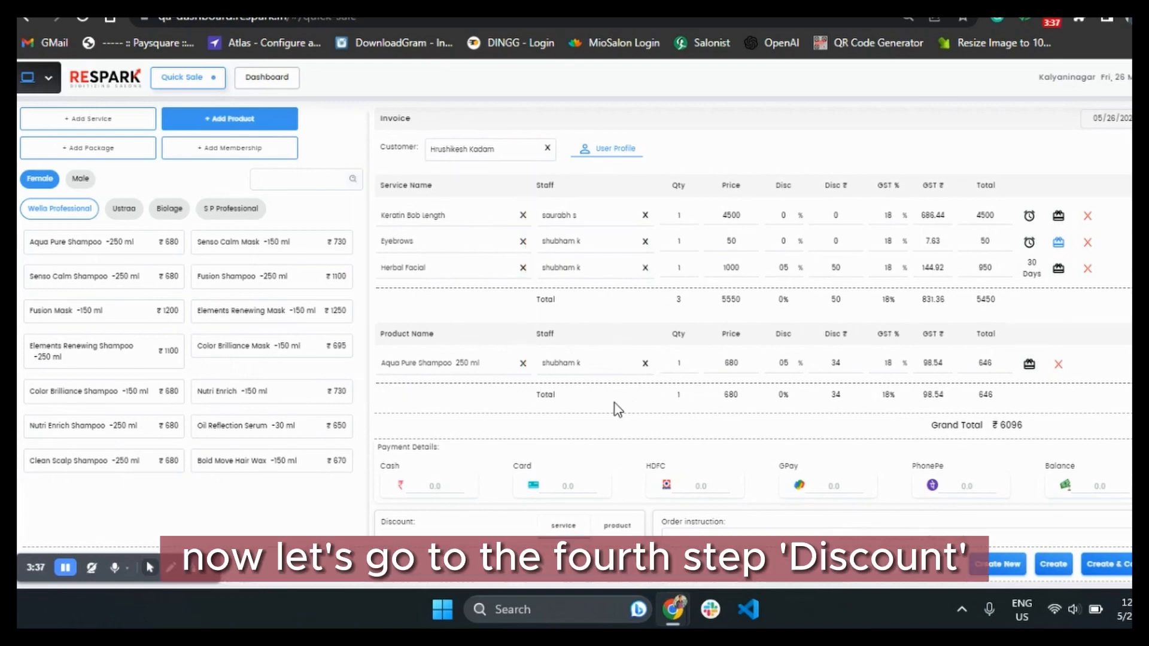
pyautogui.scroll(-3)
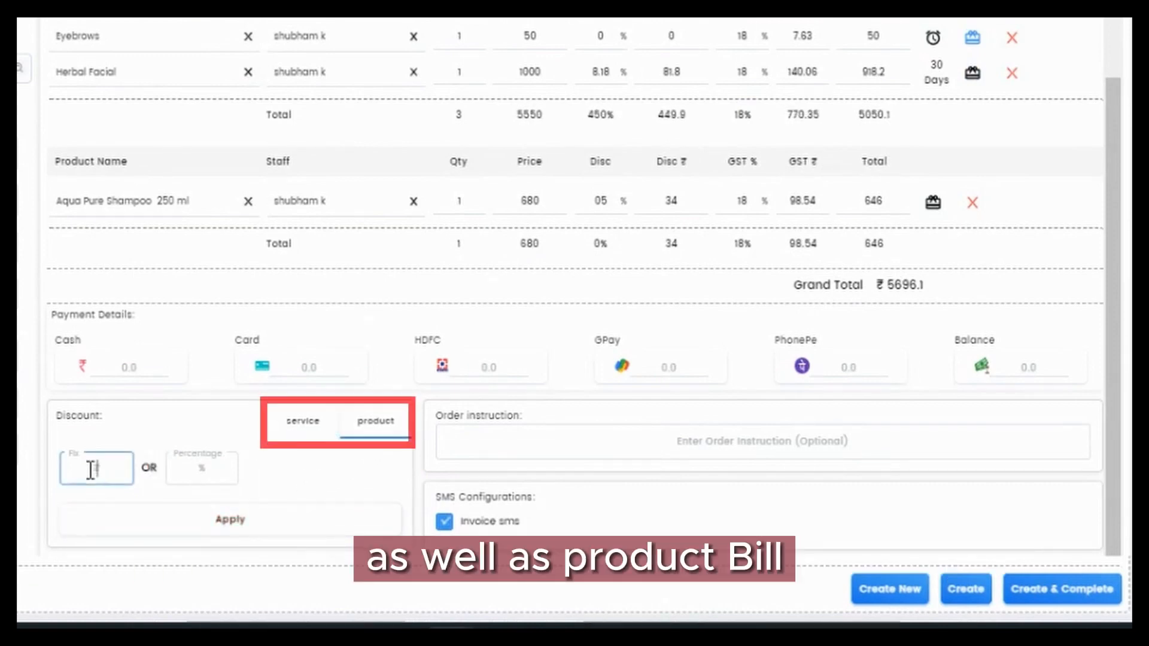
# - Enter a fixed 40 discount on the product bill
pyautogui.click(376, 422)
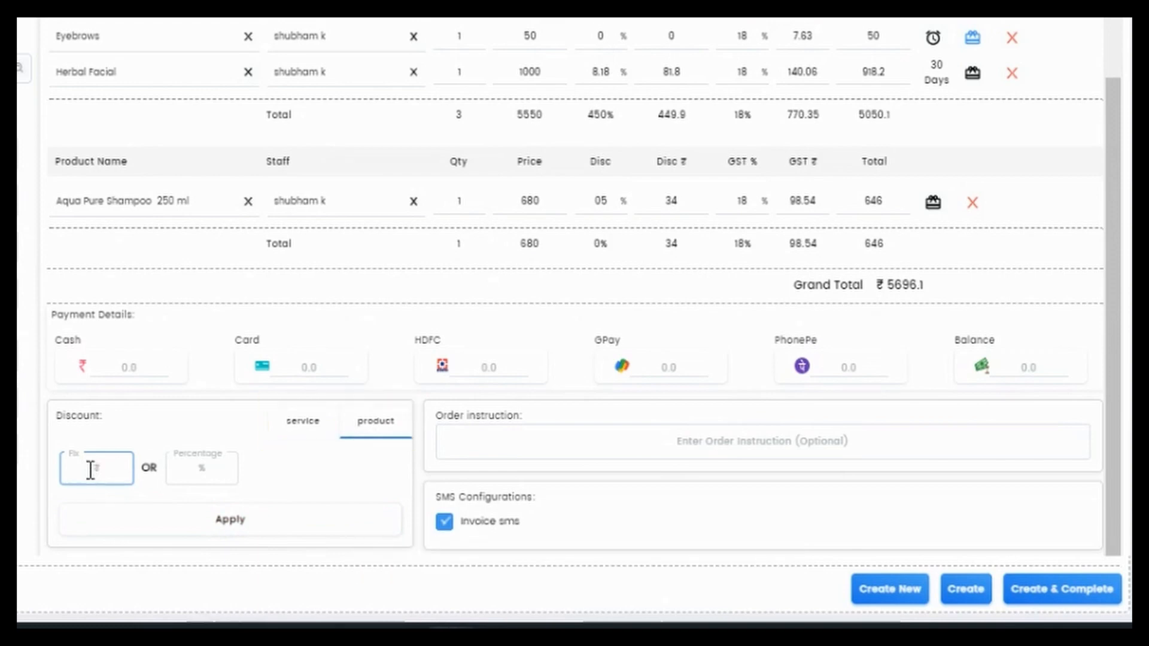
pyautogui.write('40')
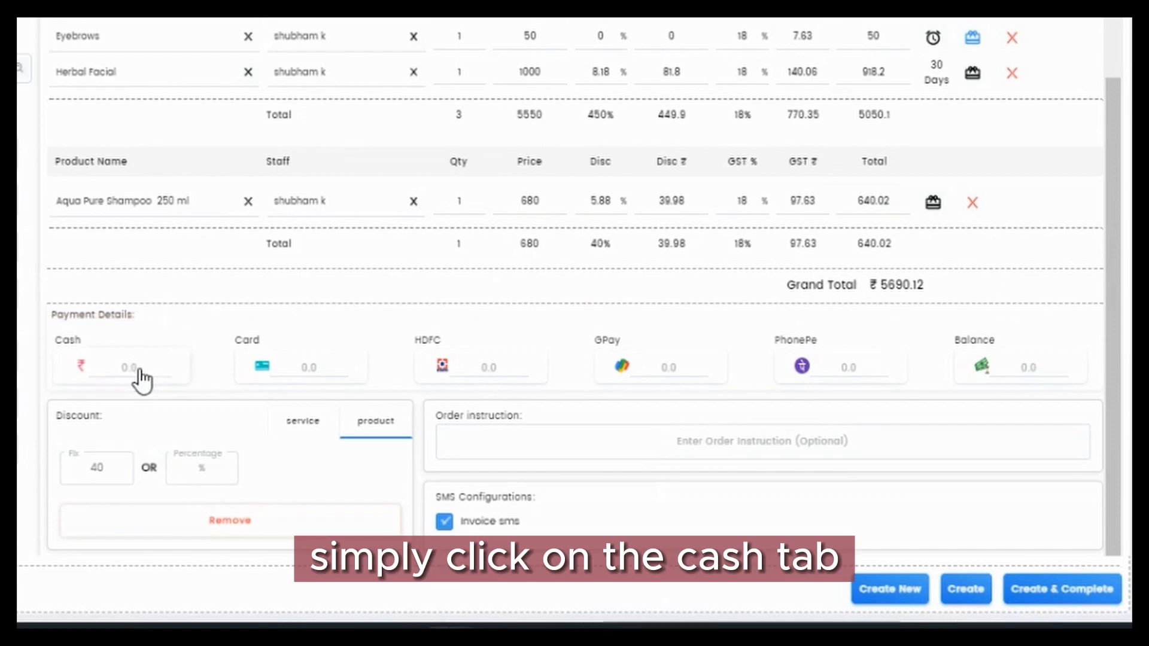
# - Enter 5000 in the Cash field before splitting the remainder to GPay and balance
pyautogui.click(131, 367)
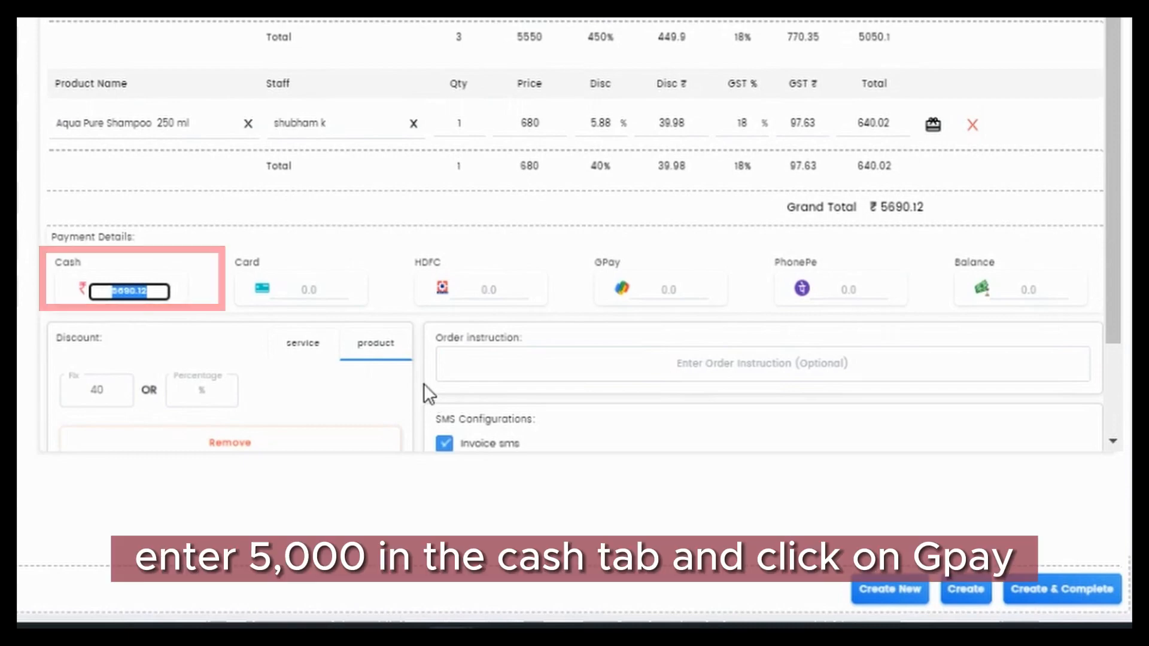
pyautogui.write('5000')
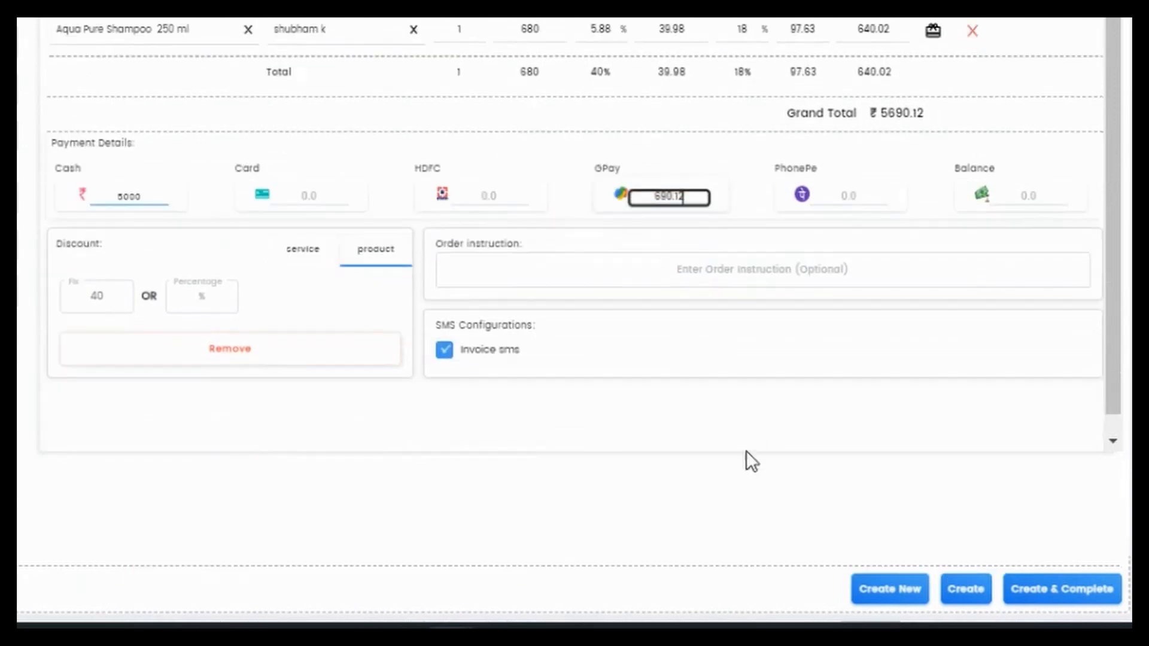
pyautogui.scroll(-3)
pyautogui.write('500')
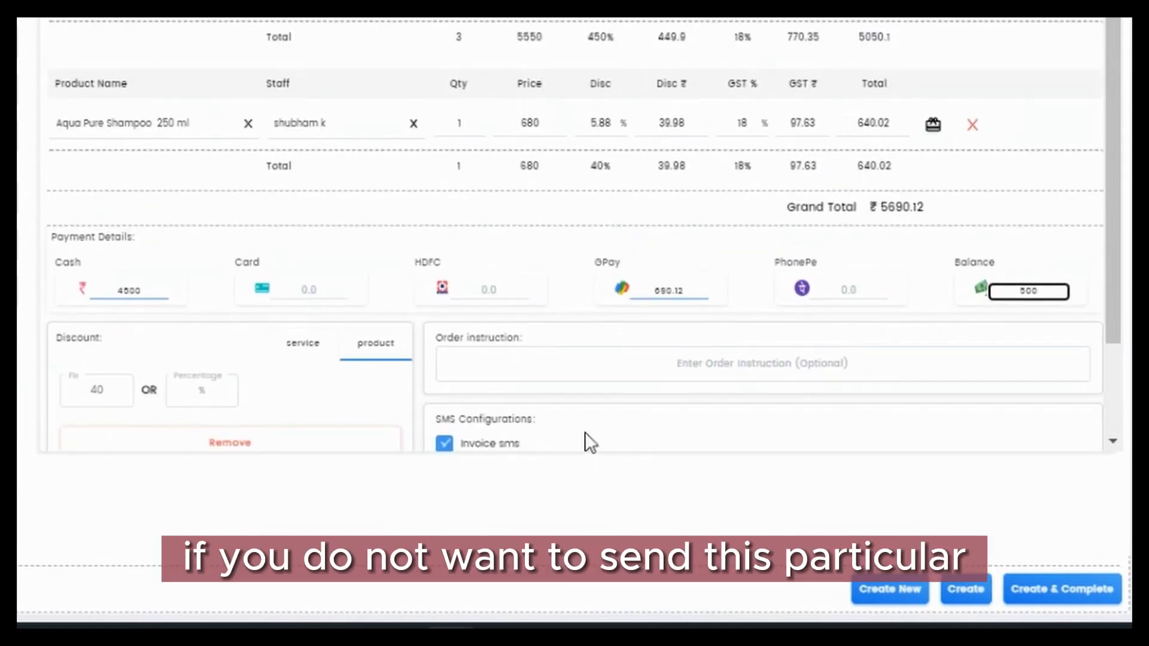
pyautogui.moveTo(608, 435)
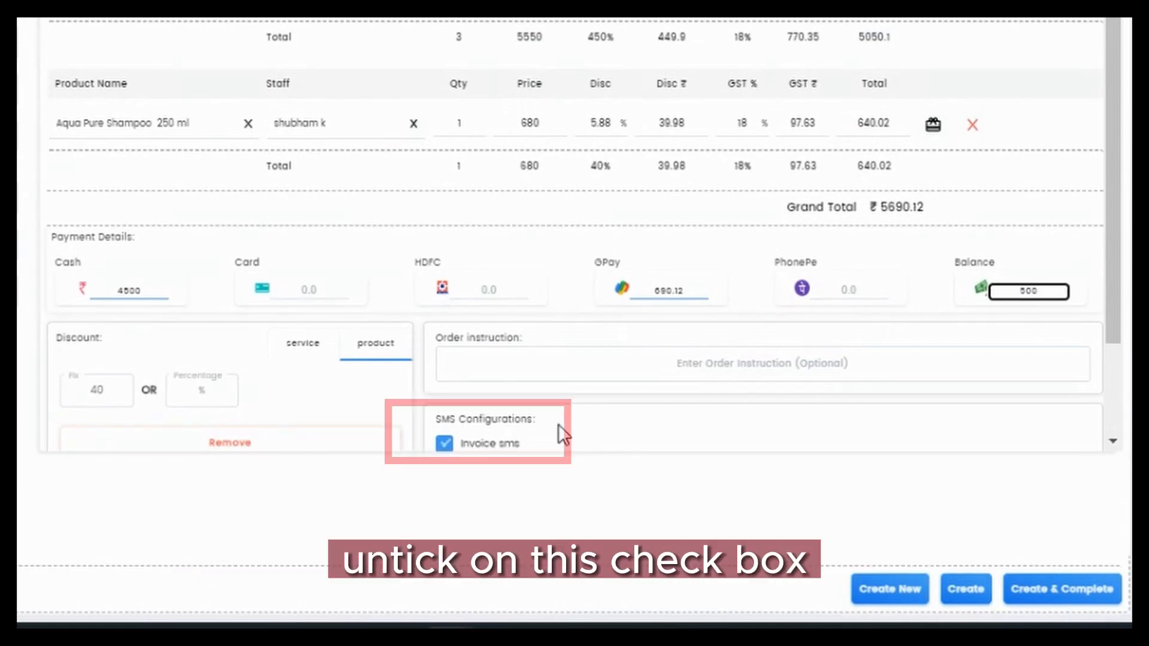
# - Turn off the invoice SMS, then create and complete the bill, confirming YES
pyautogui.click(444, 444)
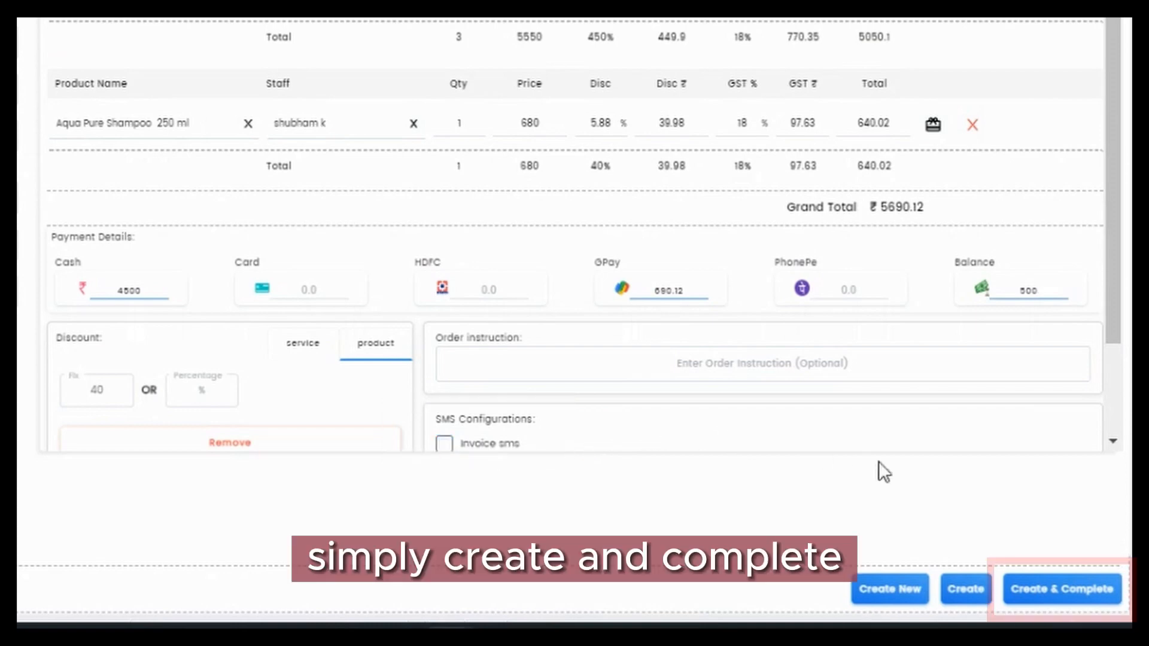
pyautogui.click(1063, 587)
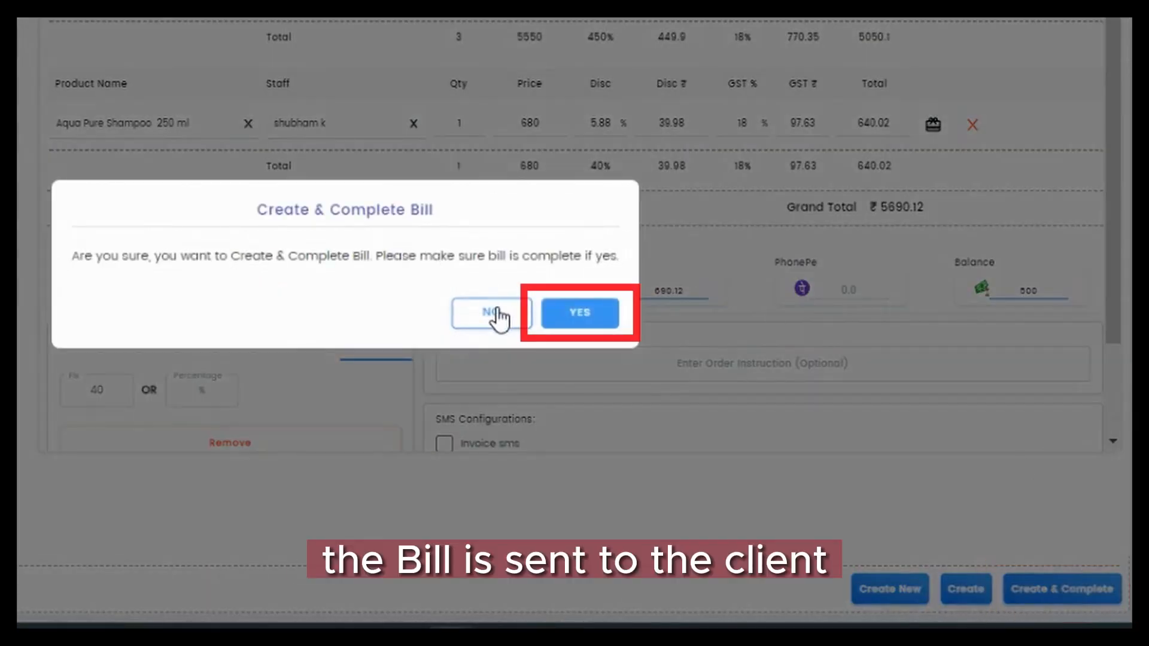
pyautogui.click(580, 314)
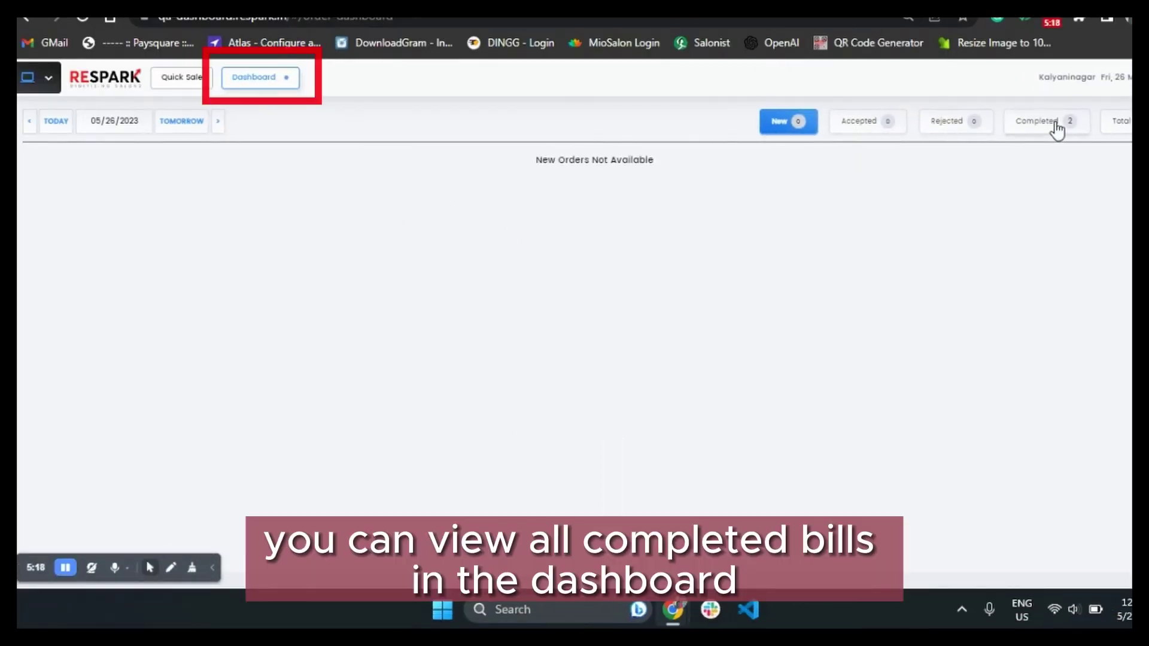
# - Reopen the completed bill, confirm the update, and view its ₹5690.12 invoice
pyautogui.click(1045, 122)
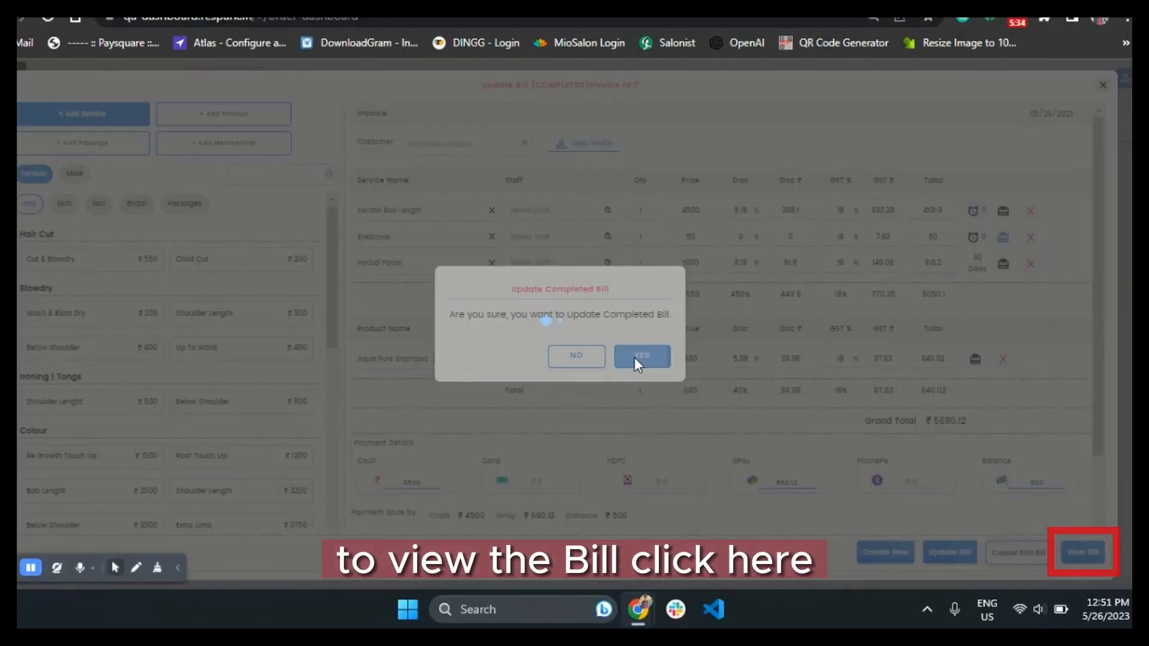
pyautogui.click(641, 357)
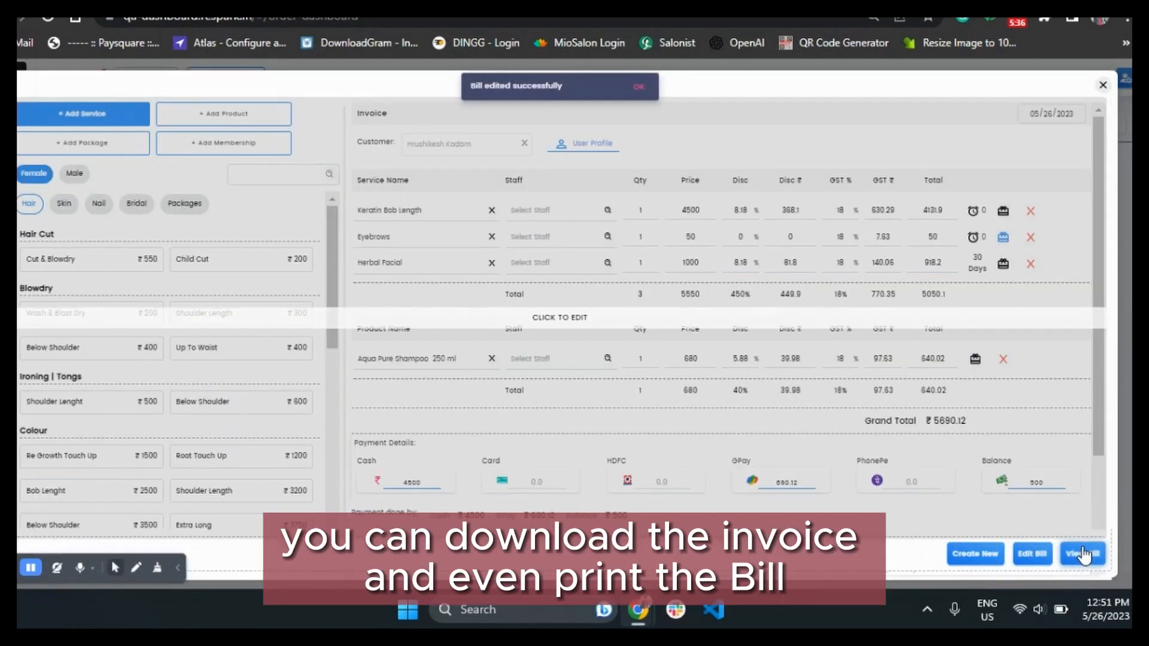
pyautogui.click(1082, 552)
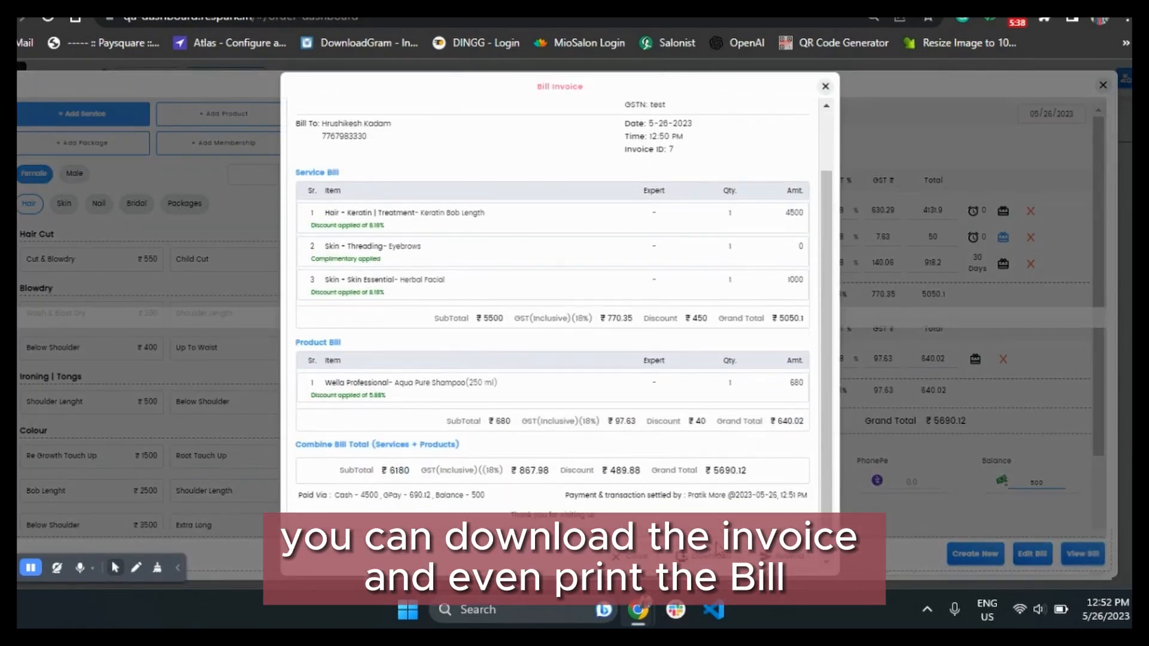